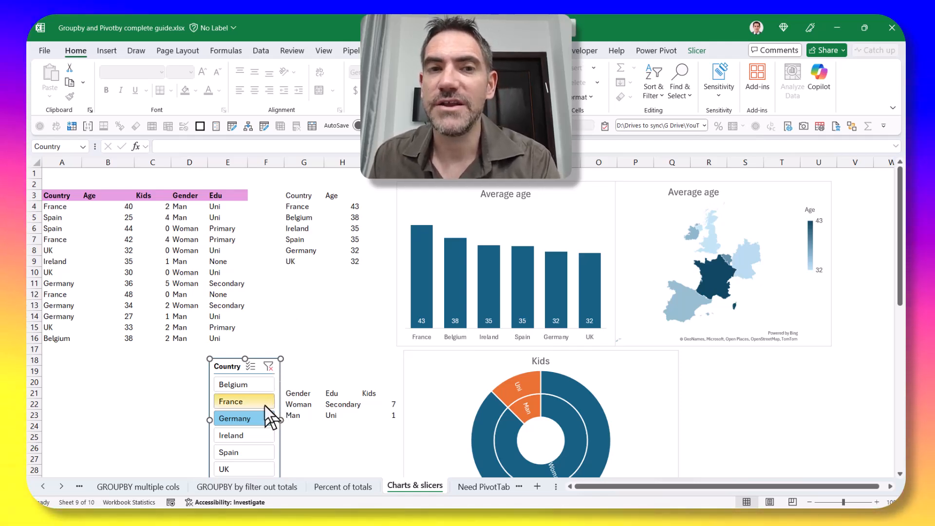
Filter the dashboard to Ireland, then back to Germany via the slicer.
click(231, 435)
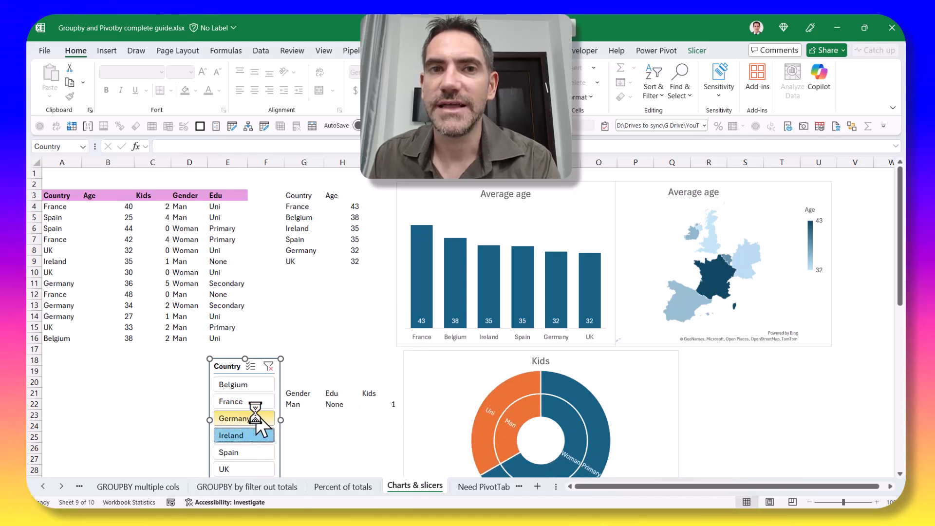
click(235, 418)
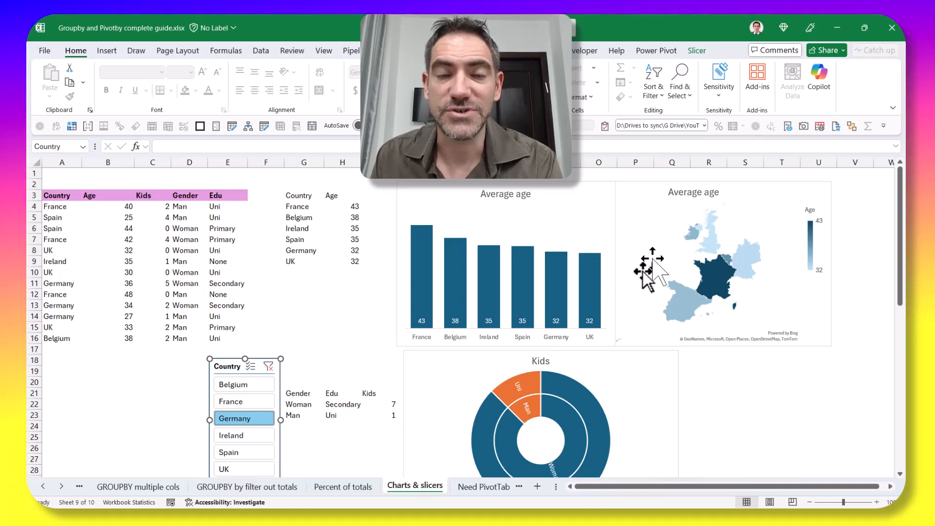
mouse_move(353, 234)
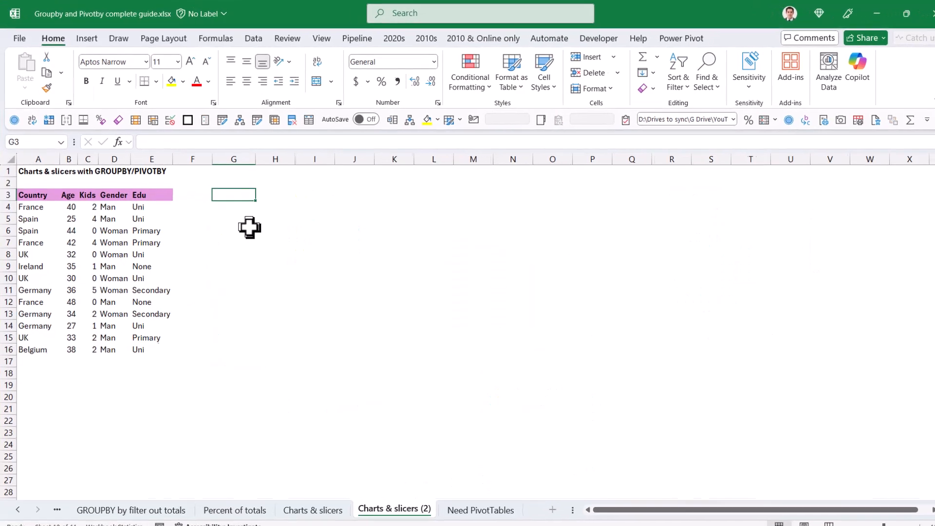
Enter =GROUPBY(A3:A16,C3:C16,SUM,3,0) at G3: Kids summed per Country, headers shown, no totals.
text(=GROUPBY()
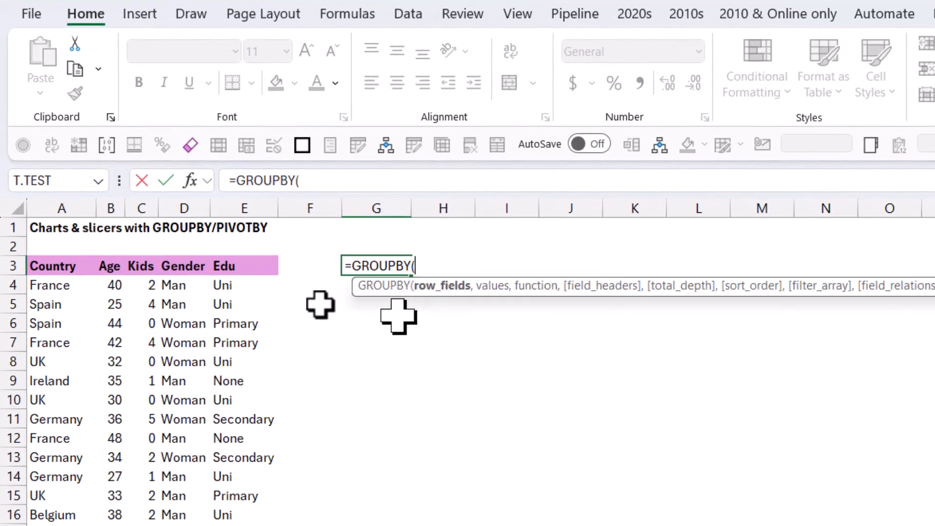
drag(53, 265, 53, 495)
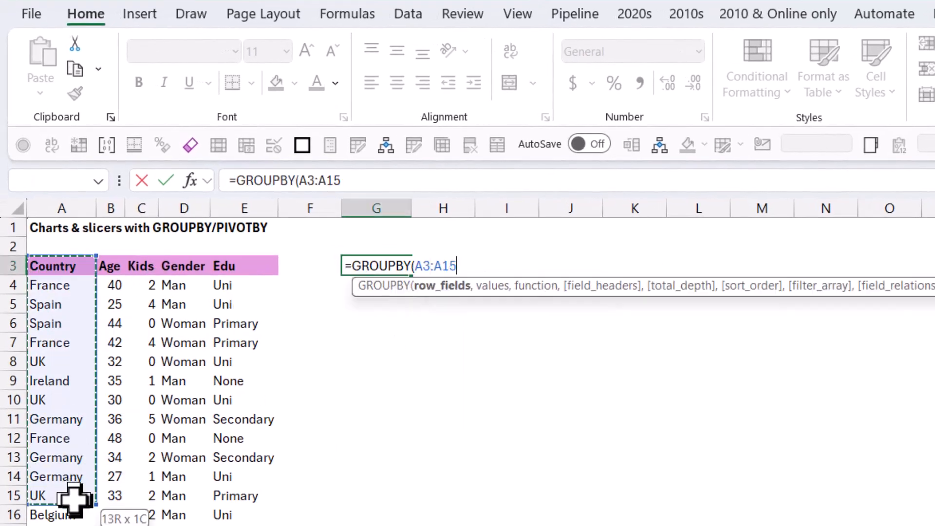
text(,)
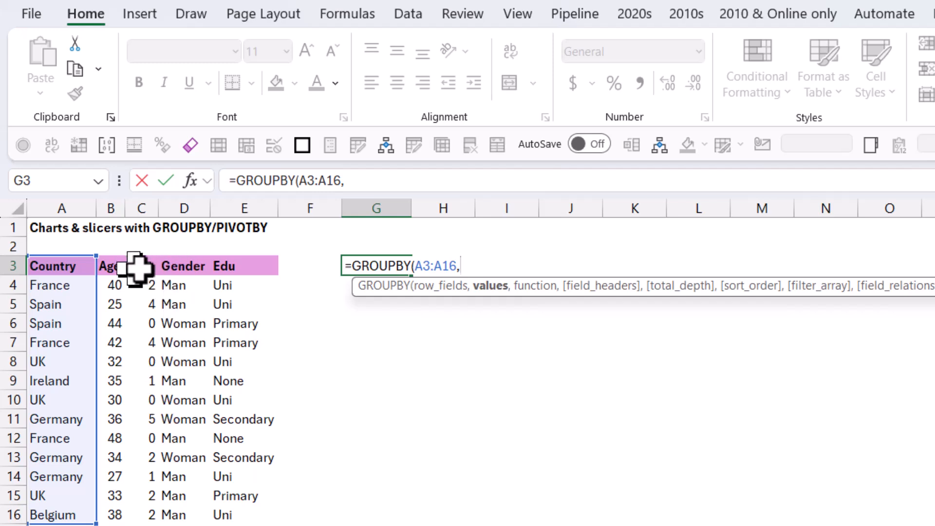
drag(141, 265, 141, 515)
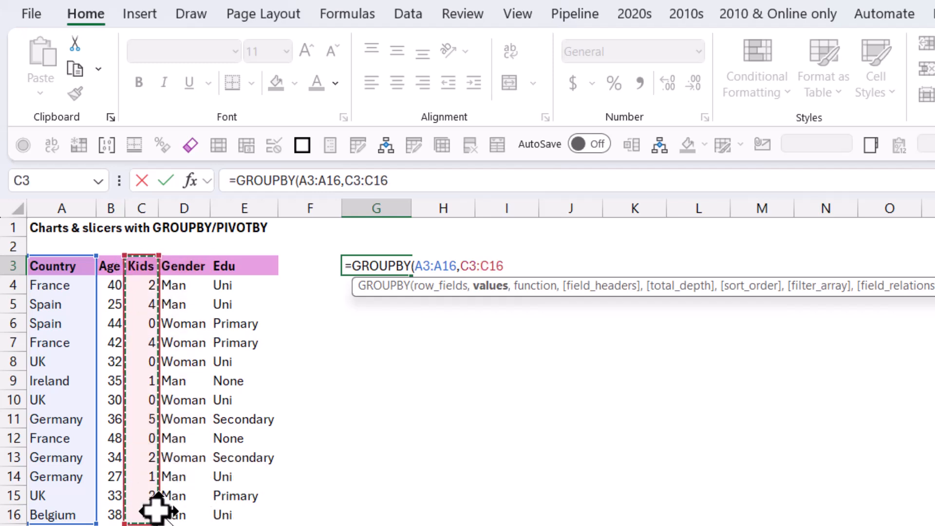
text(,SUM))
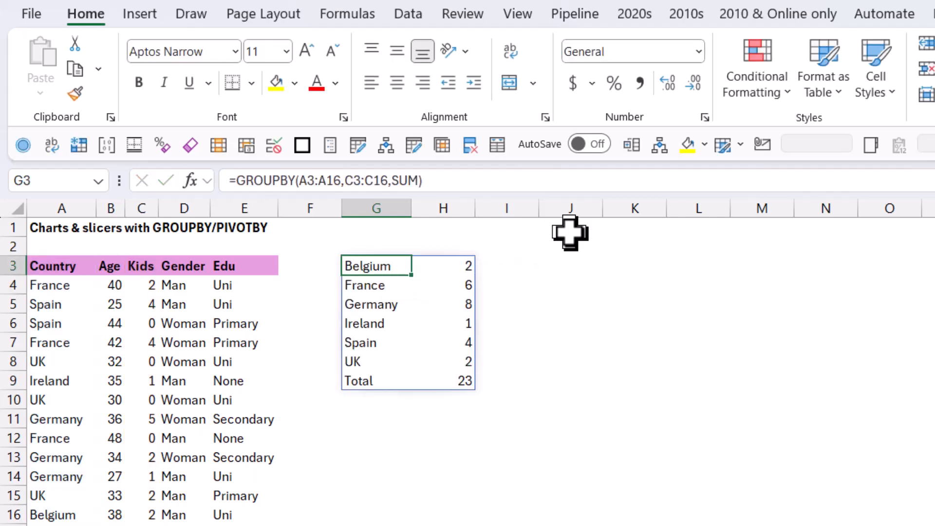
click(375, 265)
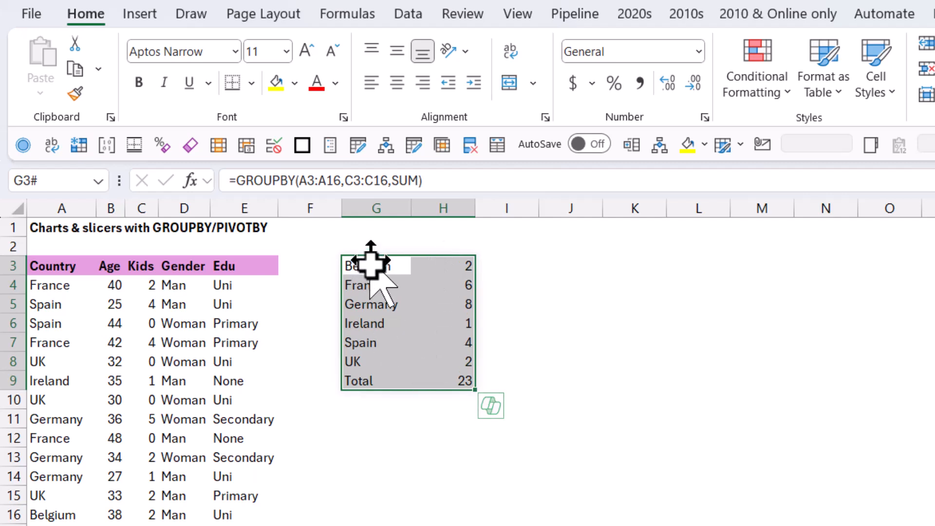
double_click(370, 265)
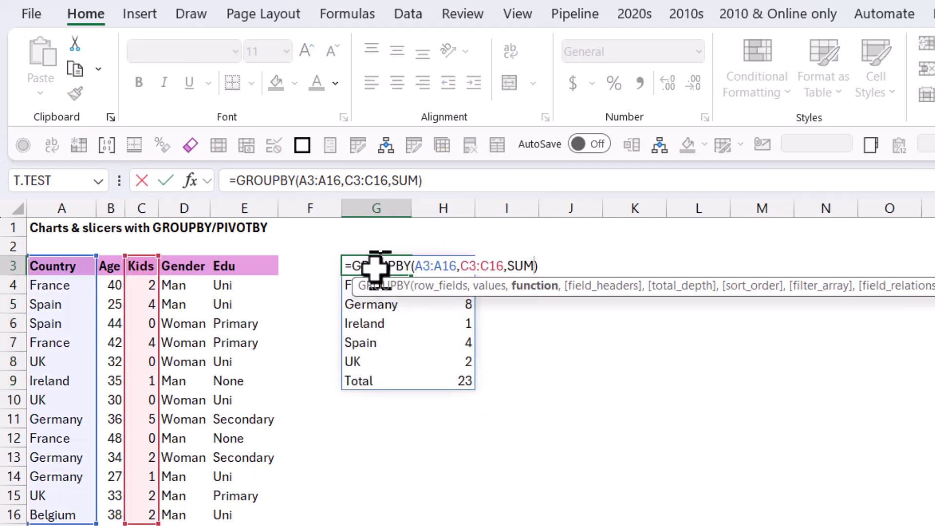
text(,3,)
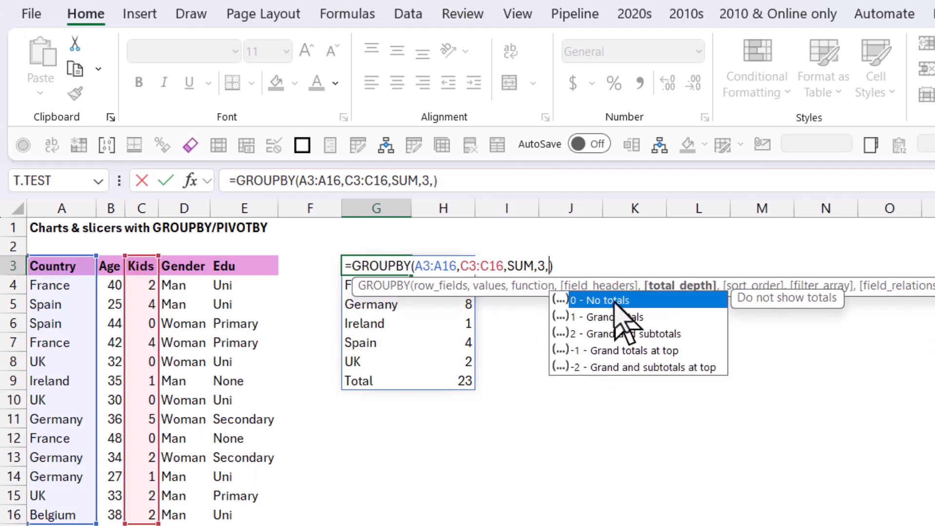
click(601, 300)
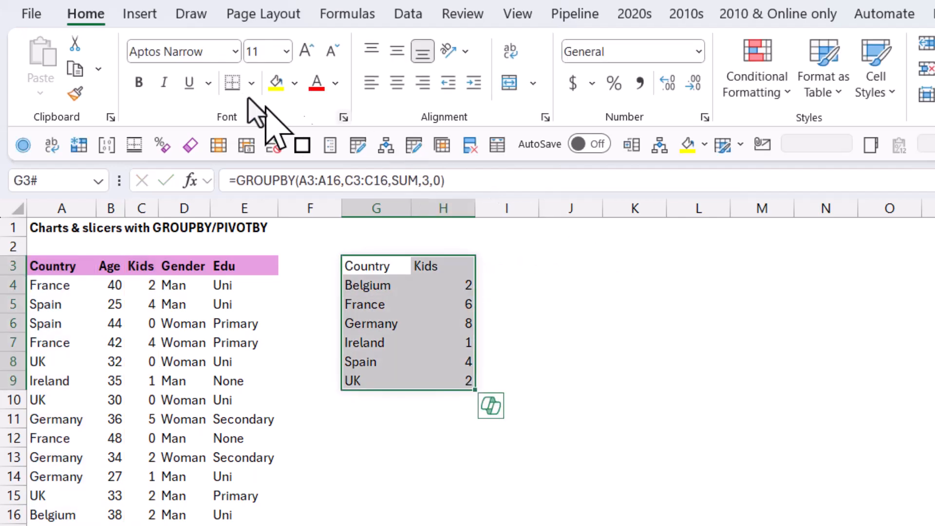
Insert a recommended clustered column chart of Kids from the GROUPBY spill range.
click(140, 12)
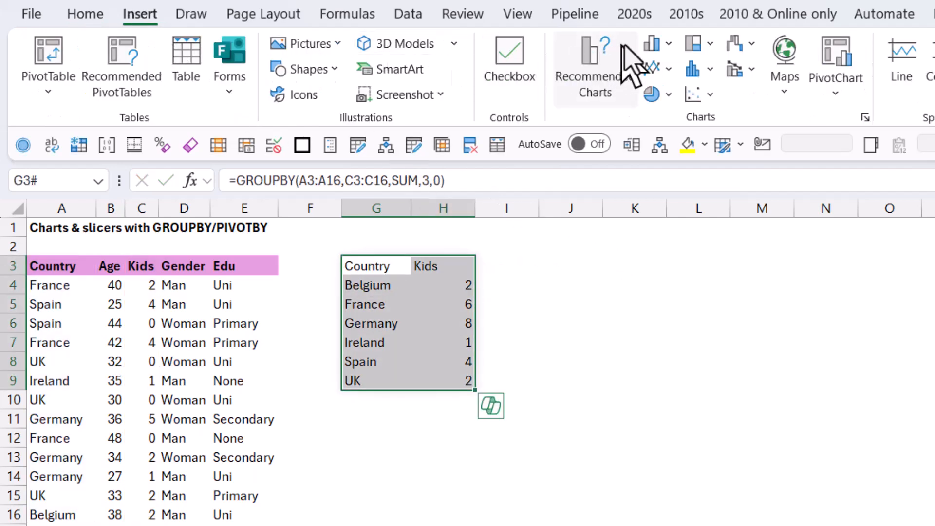
click(595, 66)
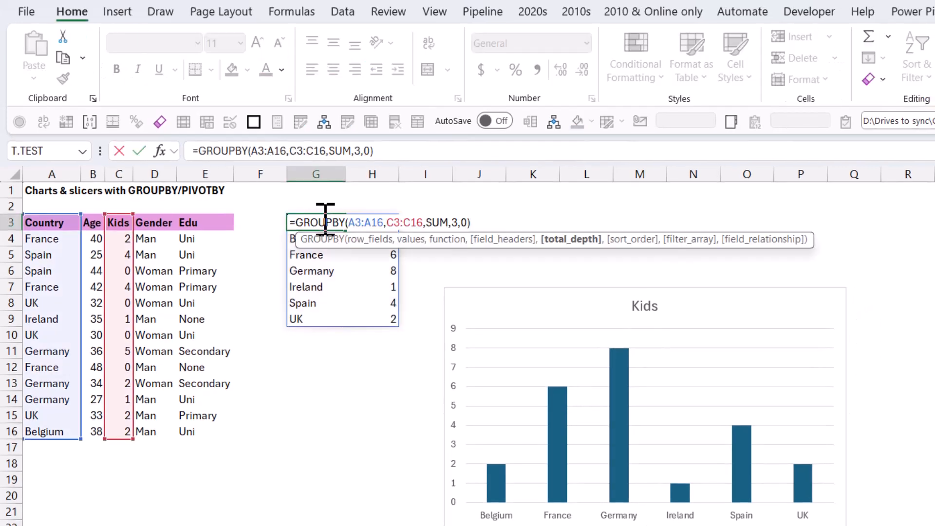
Add sort_order -2 to the GROUPBY so countries descend by kids, Germany first.
text(,)
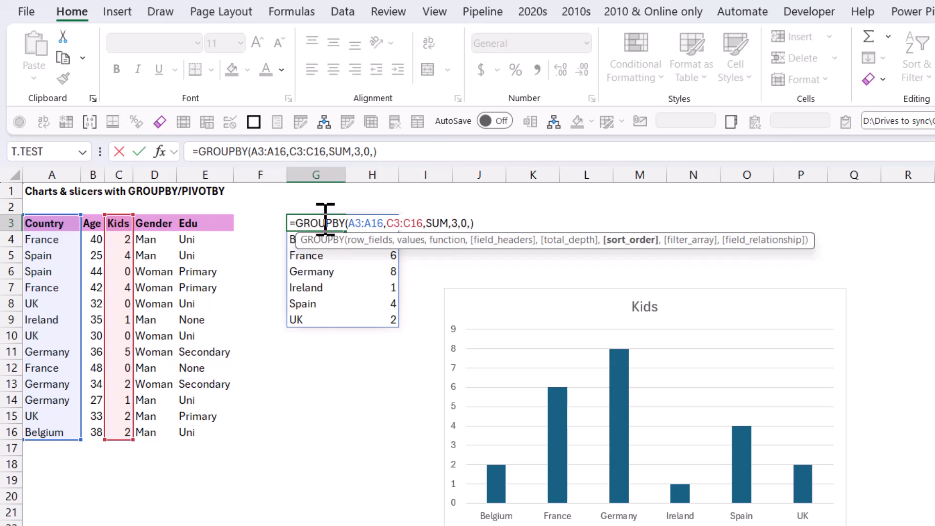
text(-2)
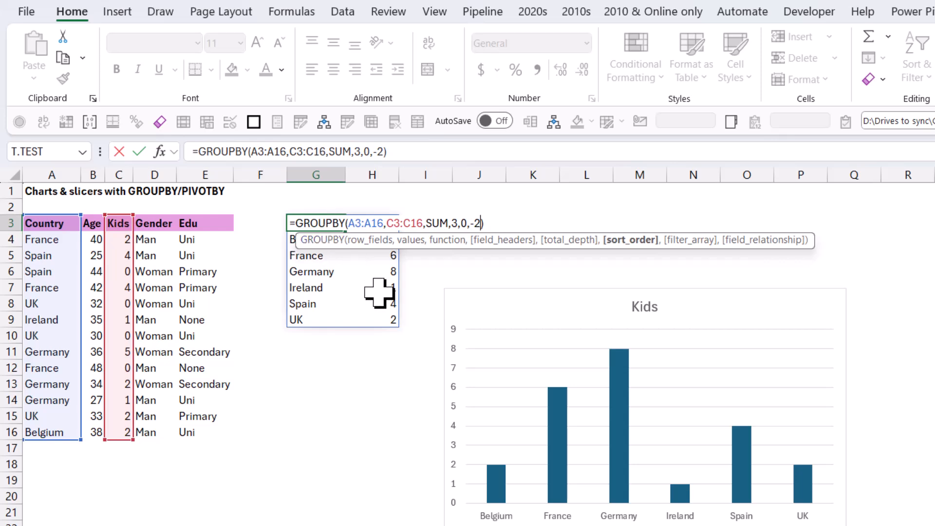
mouse_move(382, 286)
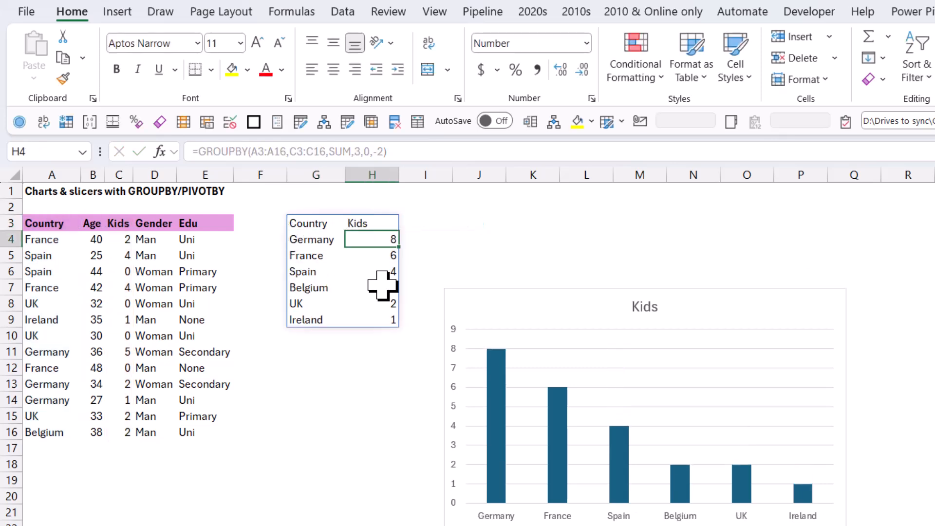
click(371, 222)
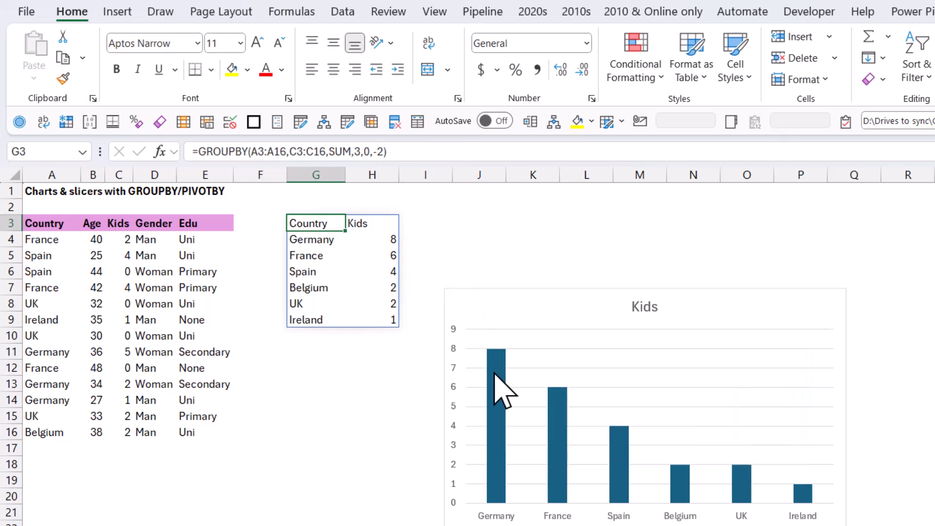
Set the Kids chart gap width to 50%, drop axis and gridlines, and add data labels.
right_click(495, 370)
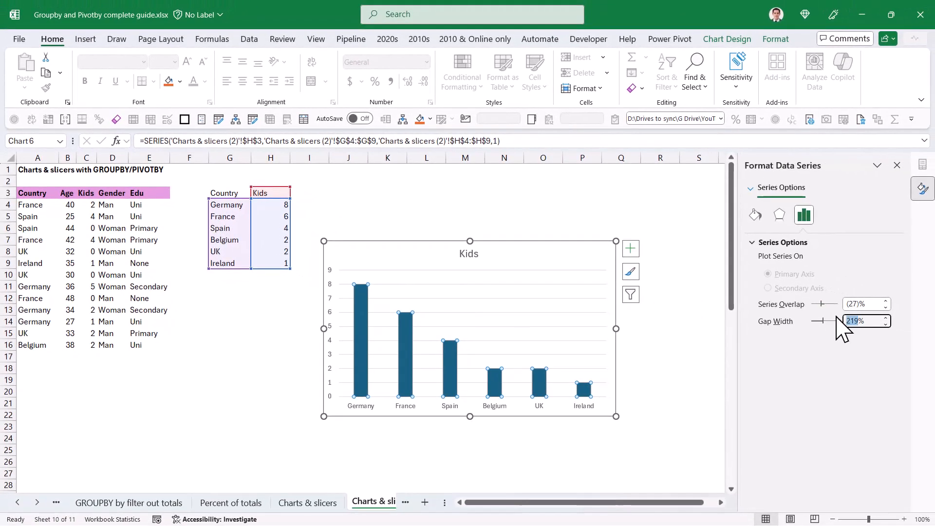
text(50%)
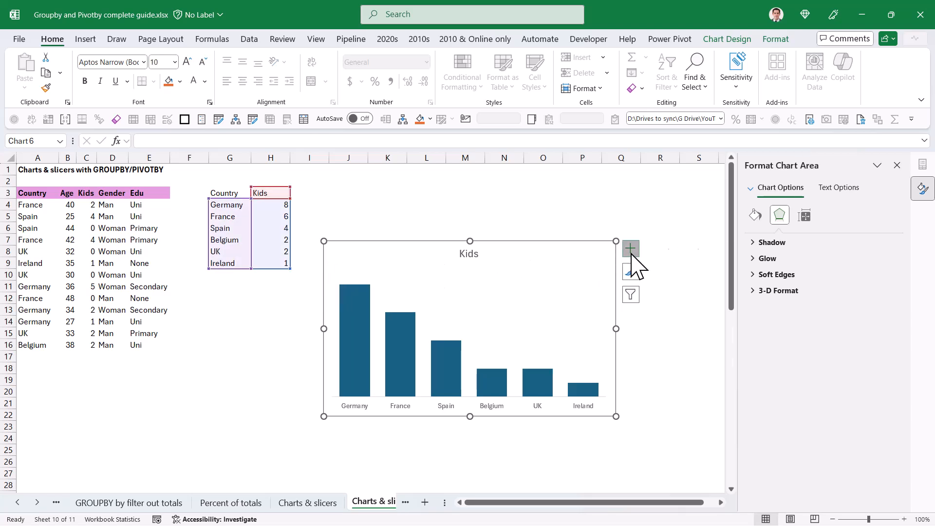
click(631, 248)
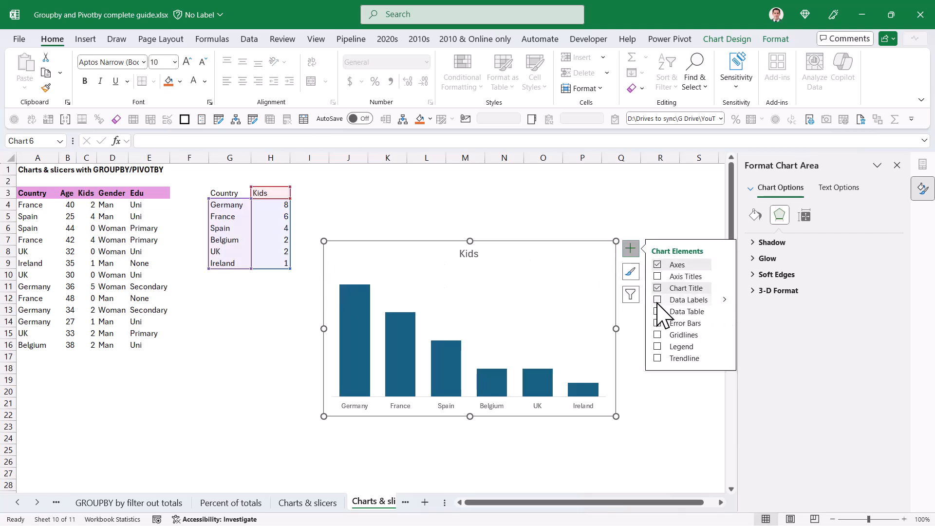
click(657, 299)
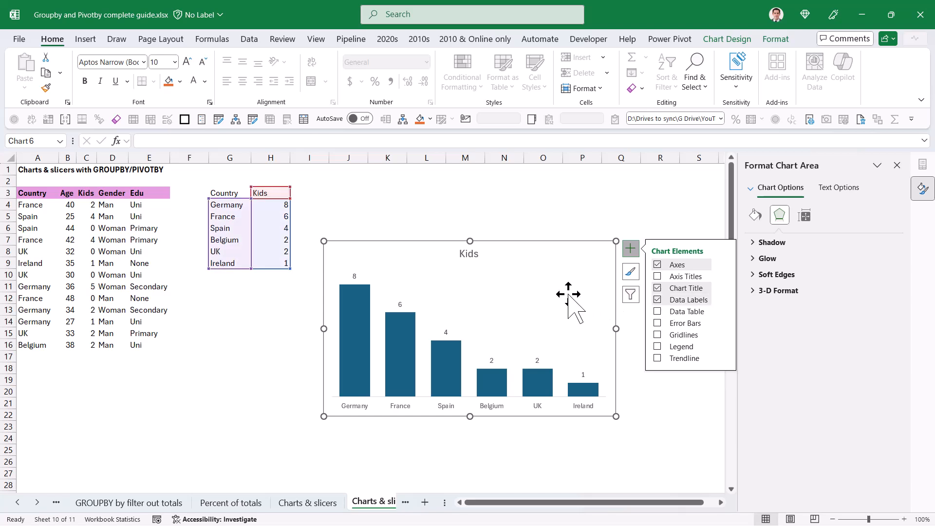
mouse_move(367, 293)
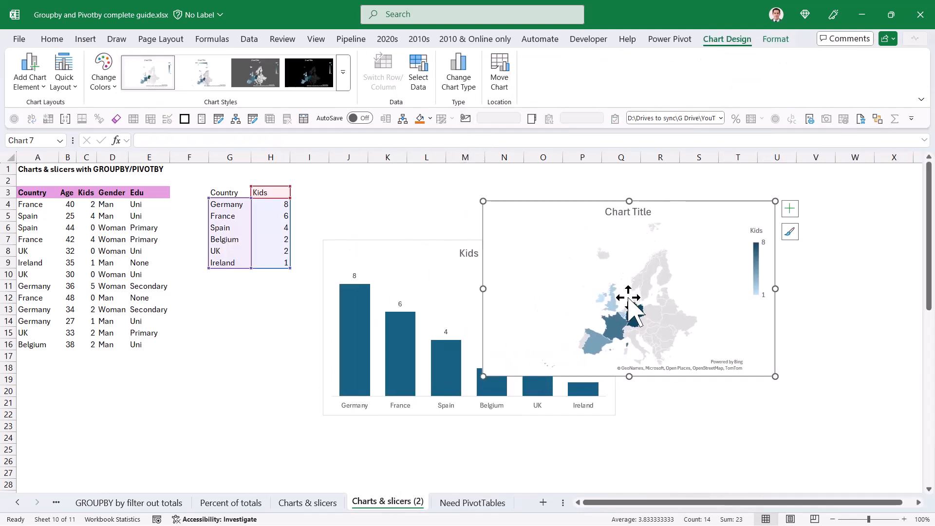
Format the filled map to Only regions with data and Map labels Show all.
right_click(636, 320)
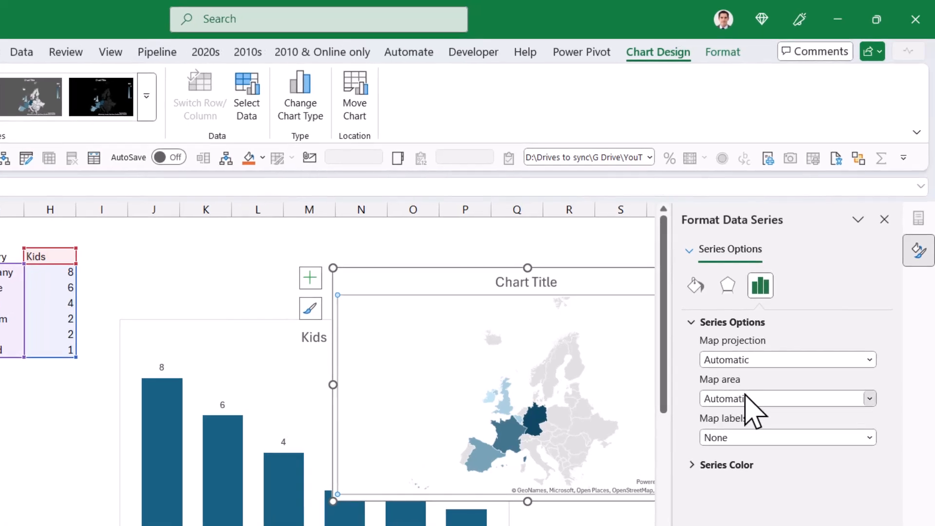
click(788, 398)
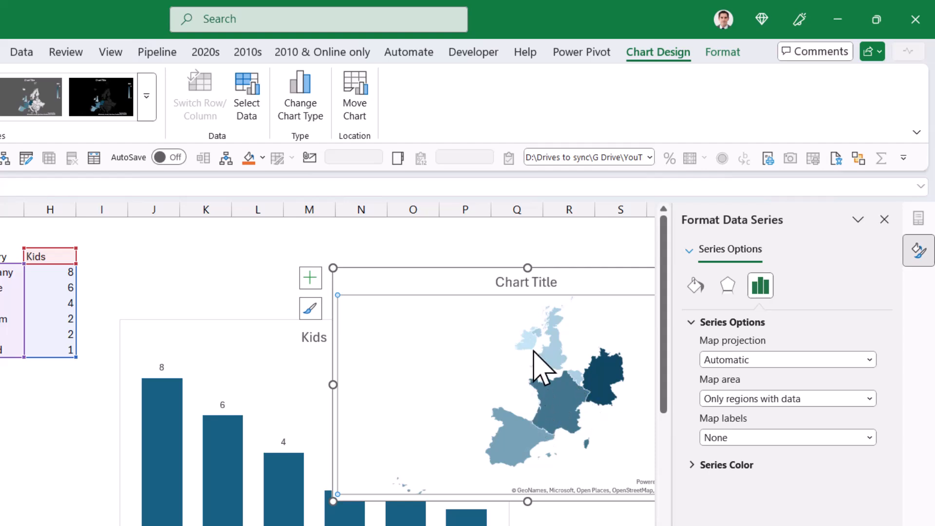
mouse_move(716, 436)
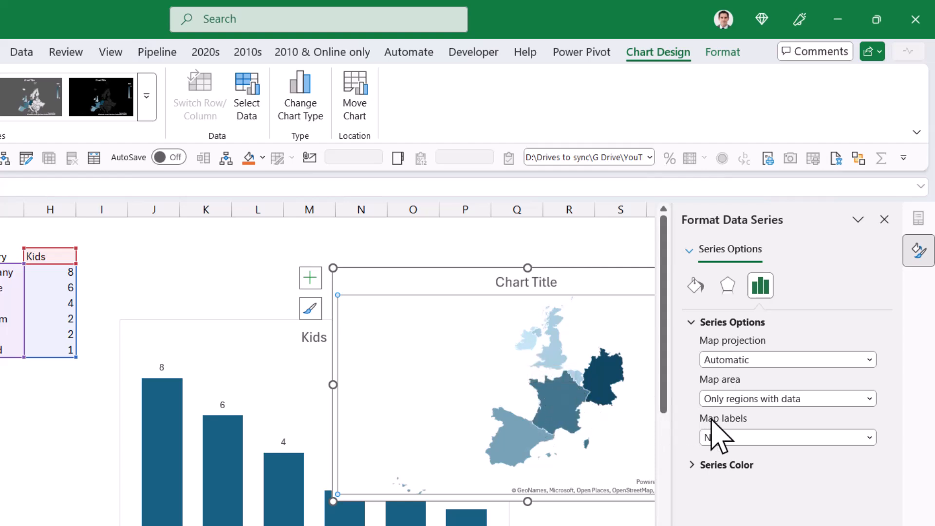
click(786, 438)
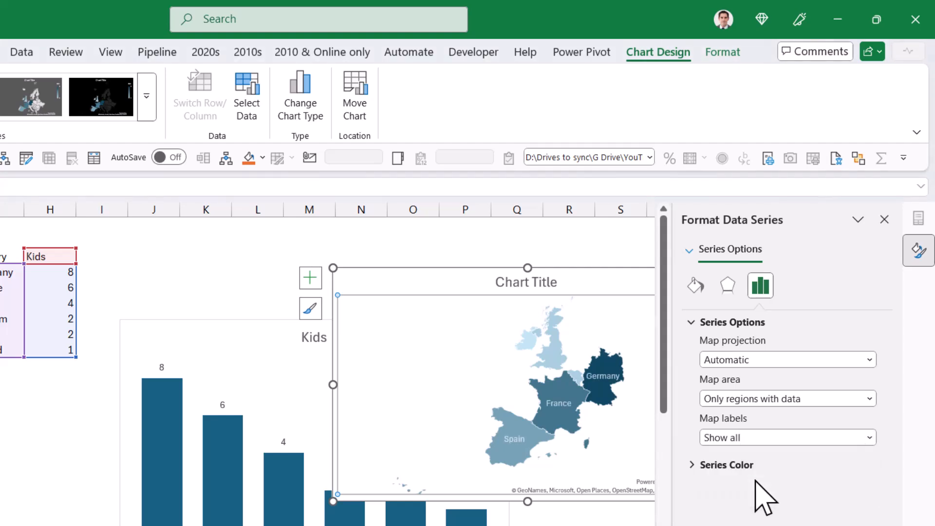
mouse_move(557, 368)
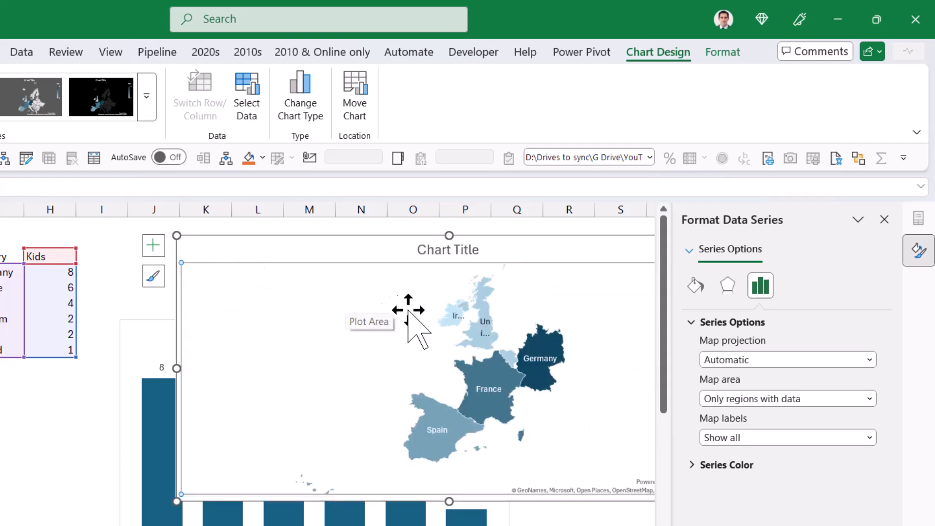
mouse_move(542, 427)
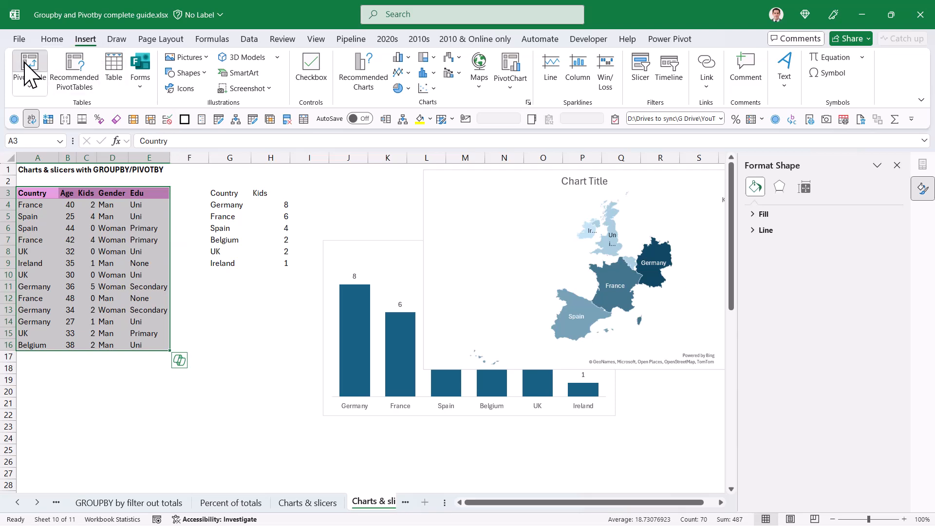
Create a PivotTable at G11 with Country rows and Sum of Kids values.
click(28, 68)
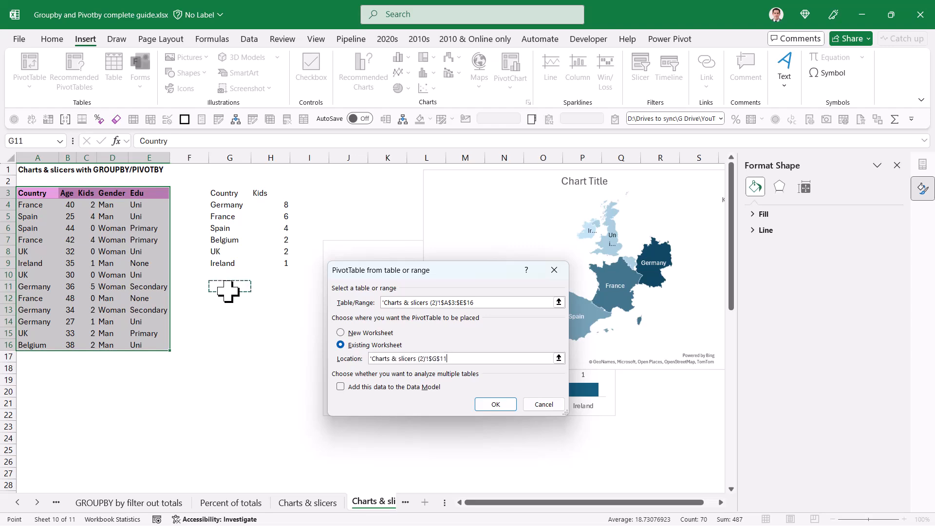
click(495, 404)
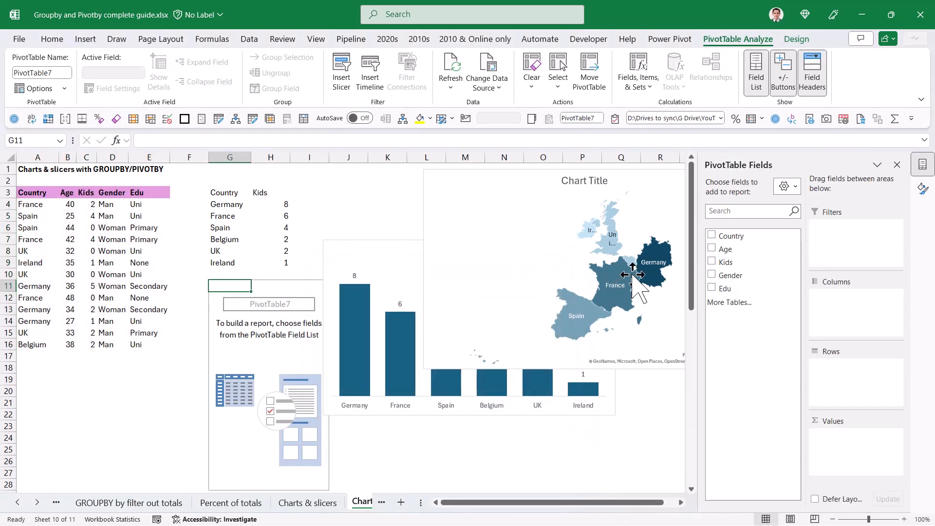
click(713, 235)
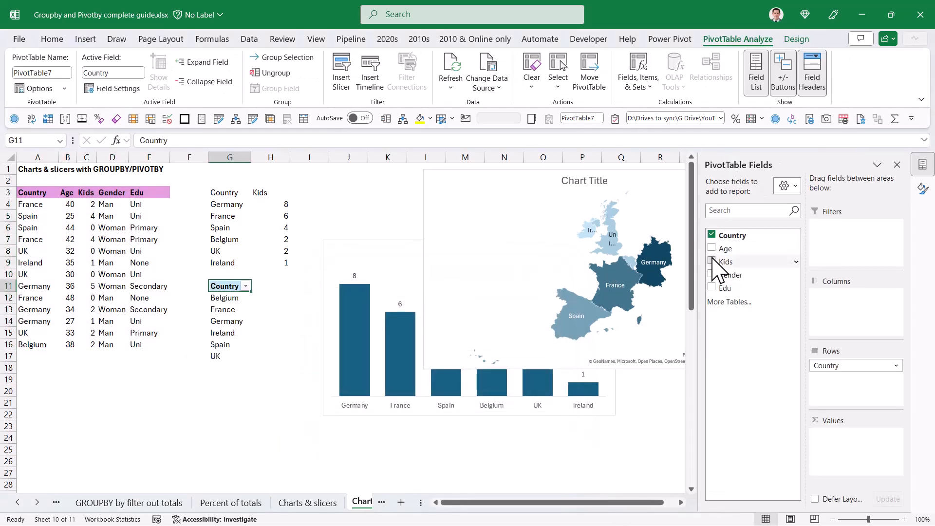
click(713, 261)
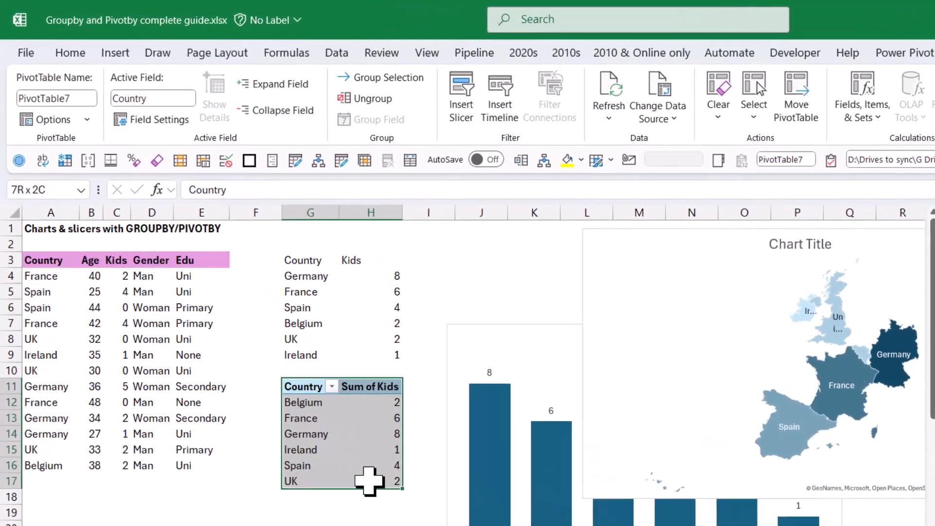
Attempt a Filled Map chart from the PivotTable, which Excel refuses.
click(119, 55)
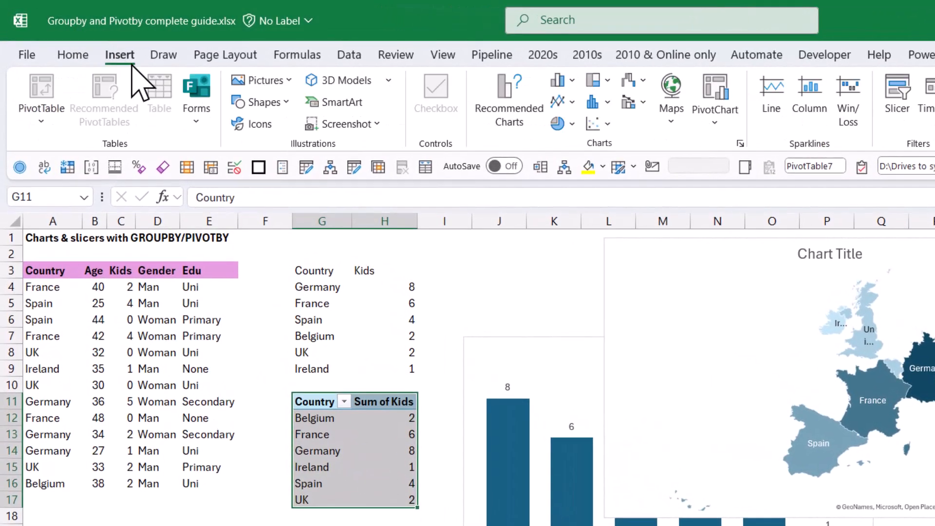
click(670, 96)
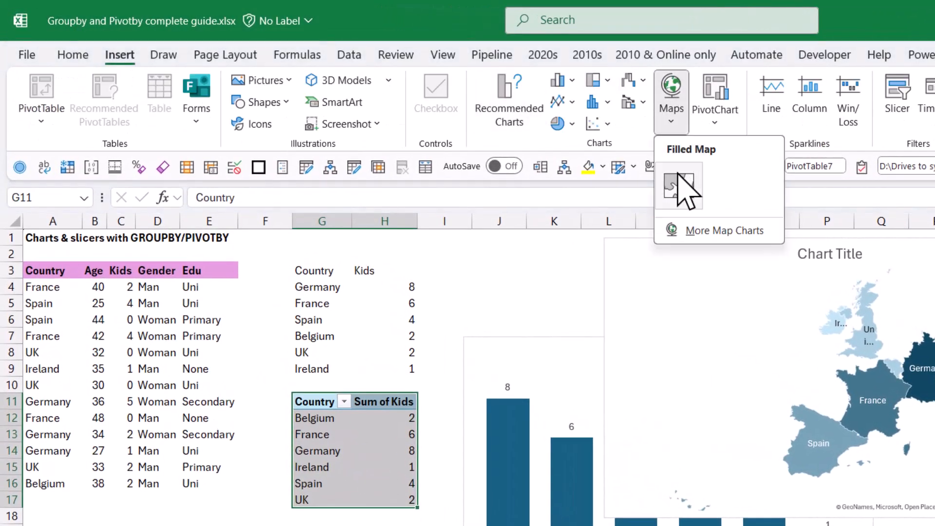
click(679, 186)
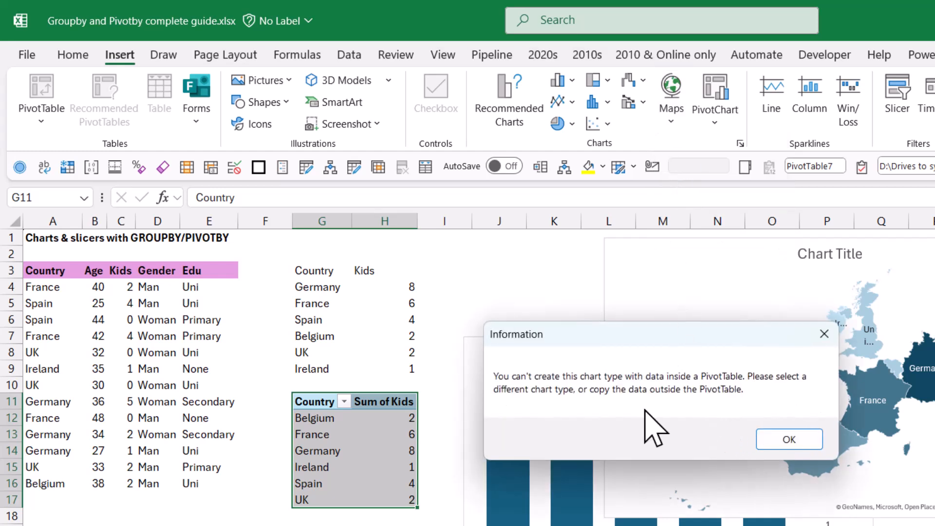
mouse_move(694, 405)
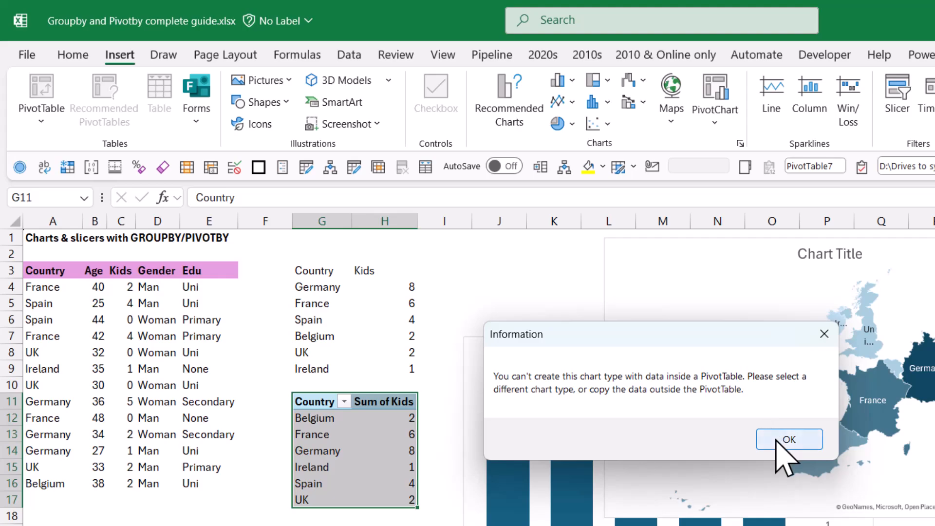
Insert a 2-D clustered column PivotChart of Sum of Kids and sort countries largest to smallest.
click(788, 439)
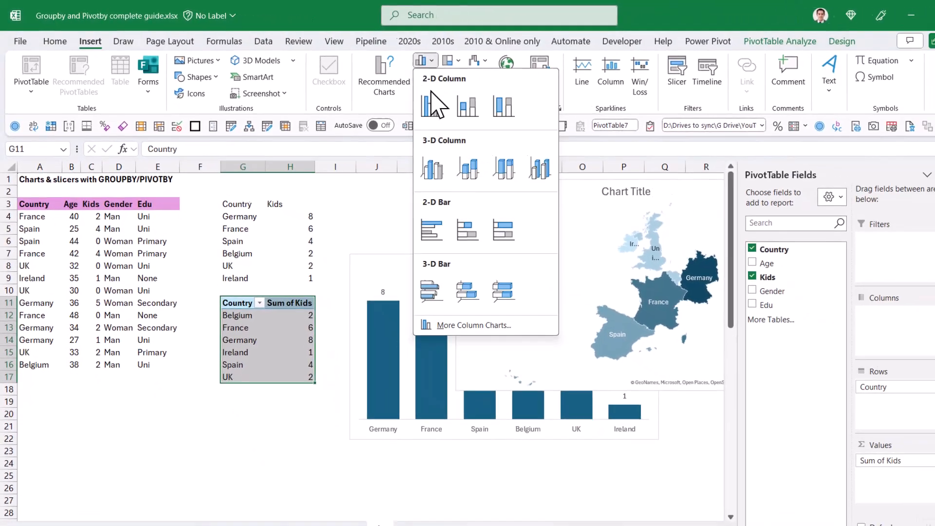
click(432, 105)
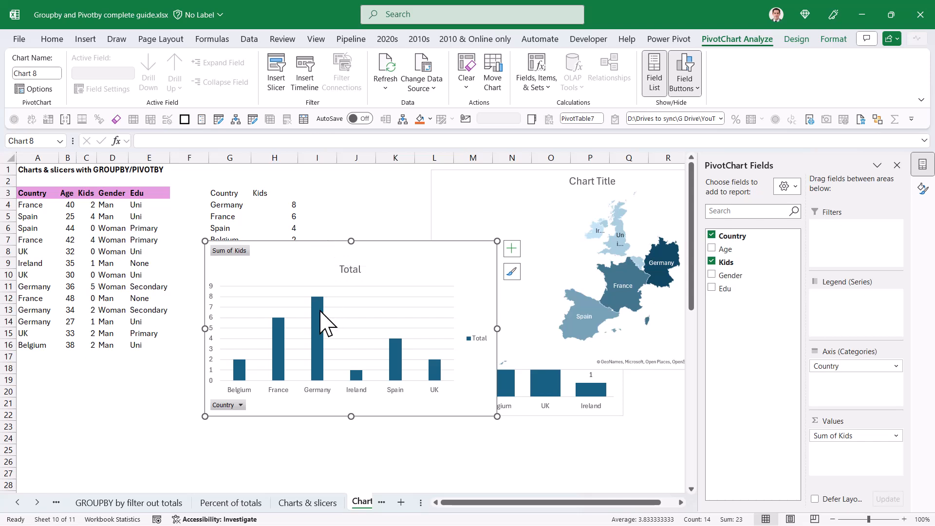
right_click(318, 310)
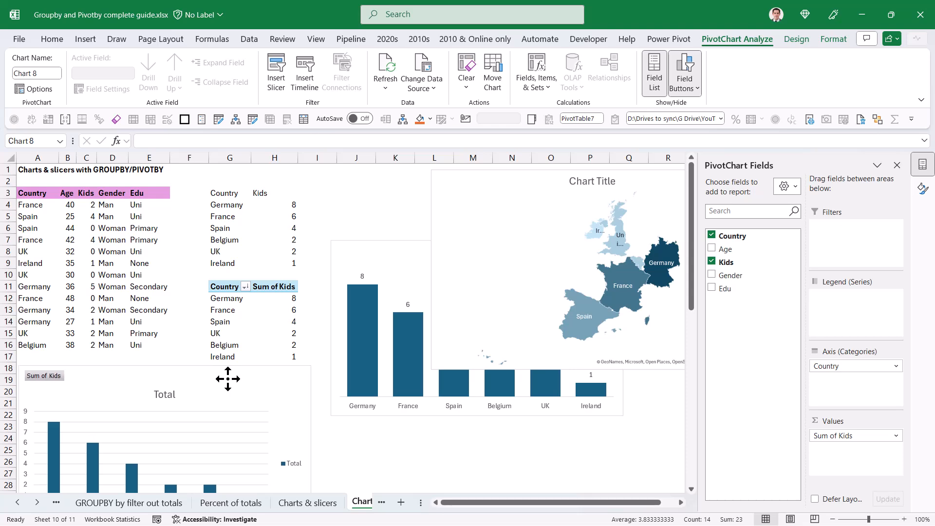
Resize the PivotChart and retype Belgium in A16 as spain.
click(227, 379)
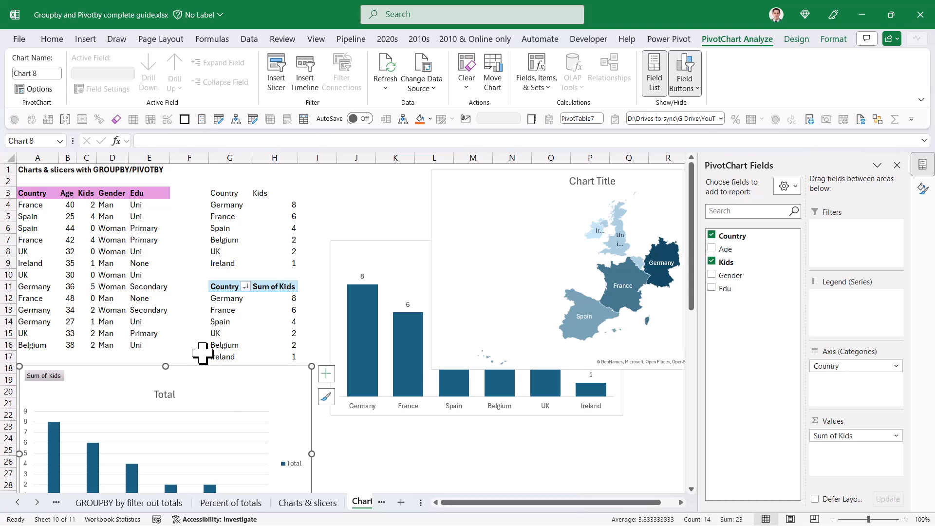
click(37, 345)
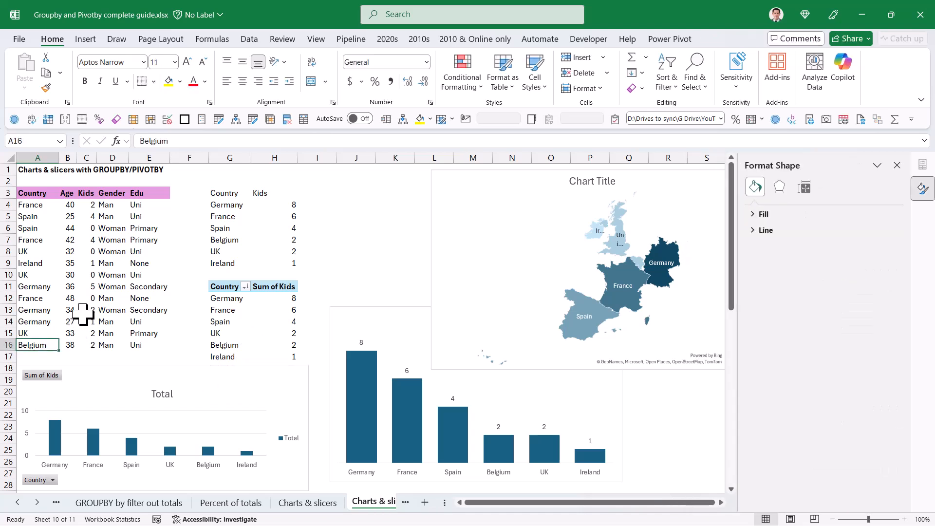
text(spain)
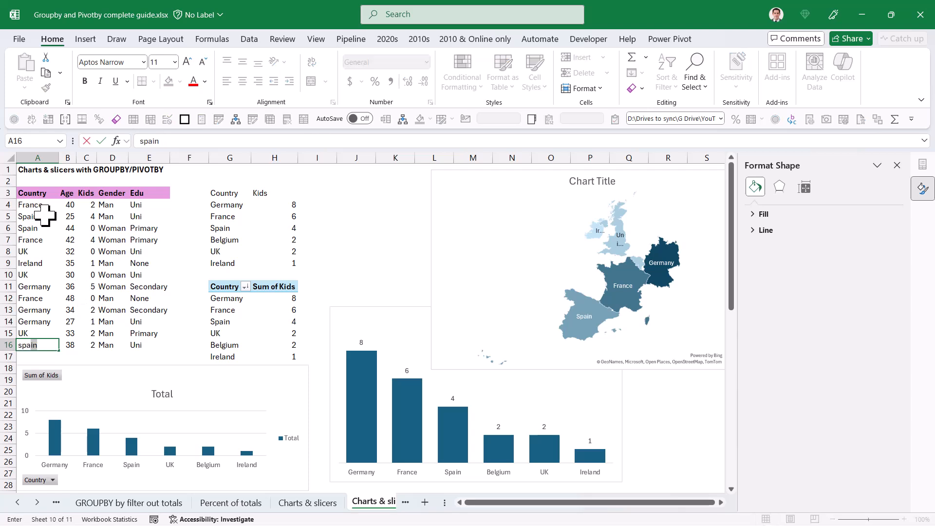
mouse_move(147, 265)
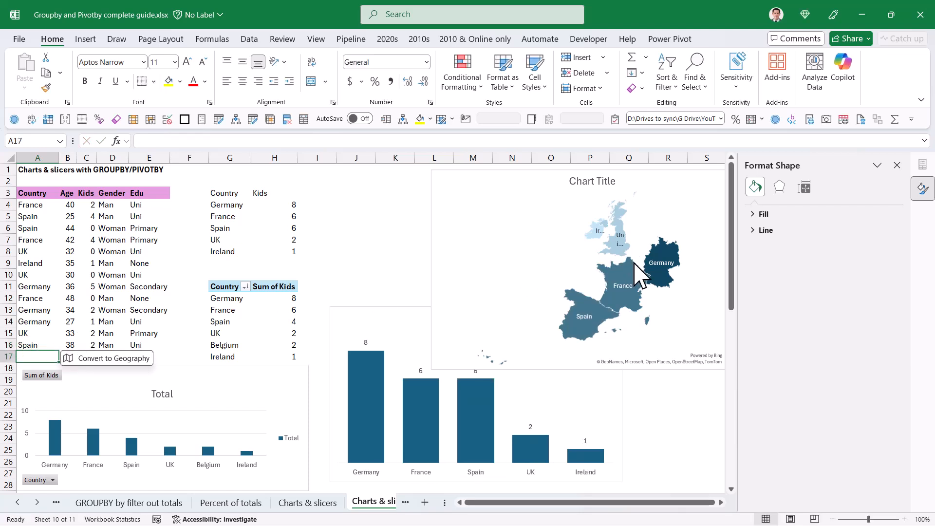
mouse_move(365, 434)
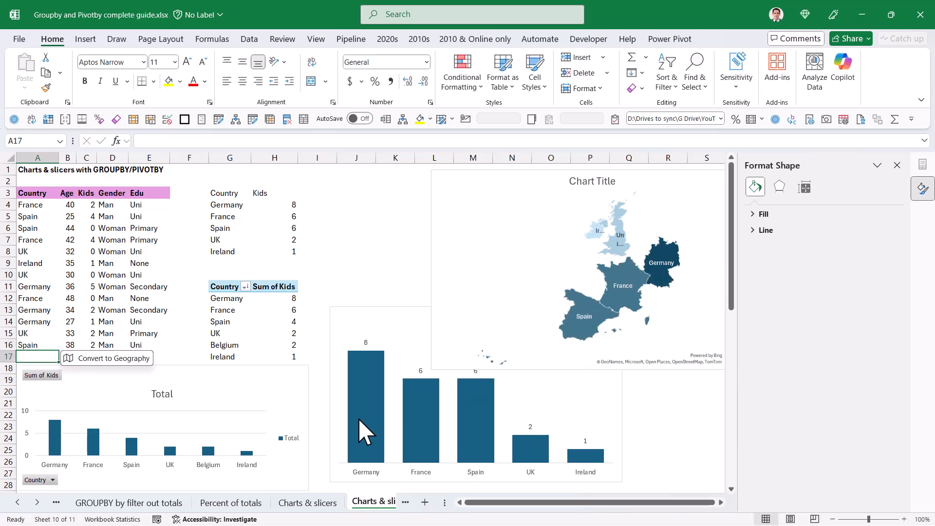
mouse_move(214, 466)
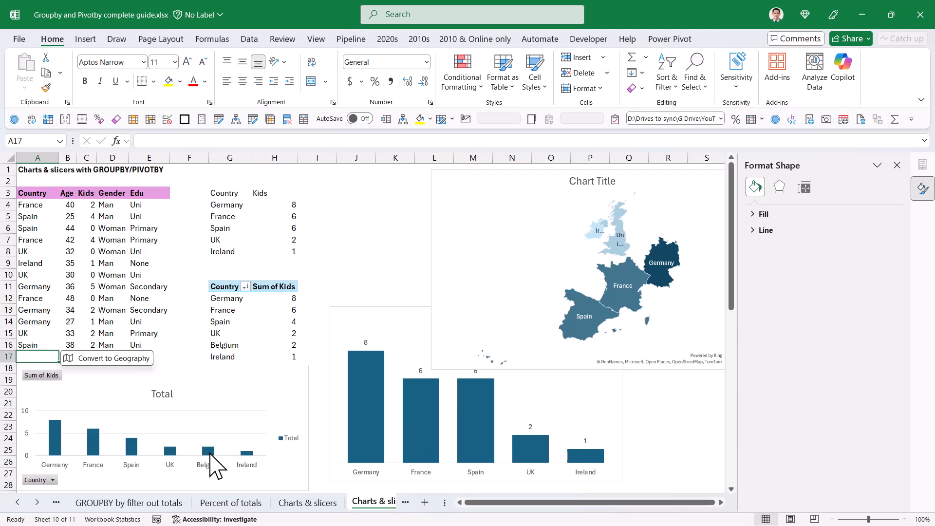
mouse_move(228, 345)
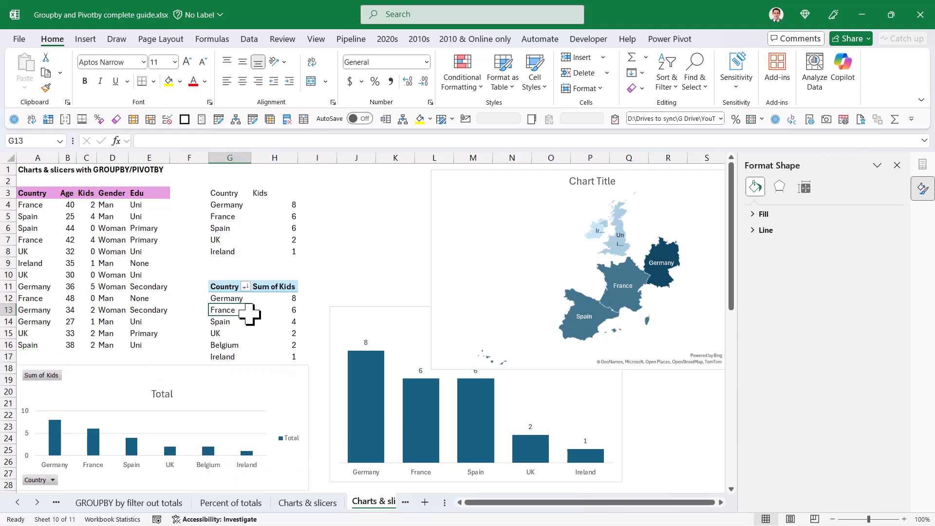
Refresh the PivotTable so Spain shows 6 kids and Belgium disappears.
right_click(222, 310)
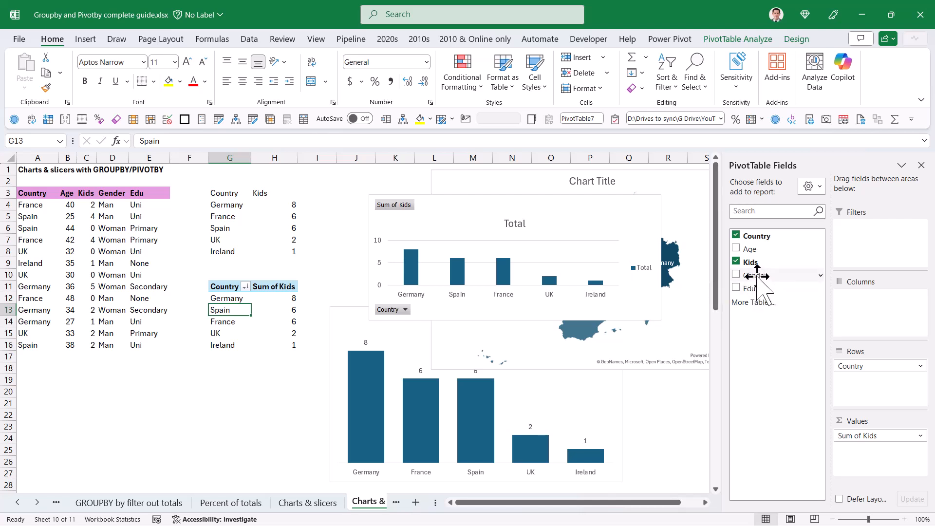
Add Gender beneath Country in the PivotTable and attempt a Sunburst chart, which Excel refuses.
click(737, 275)
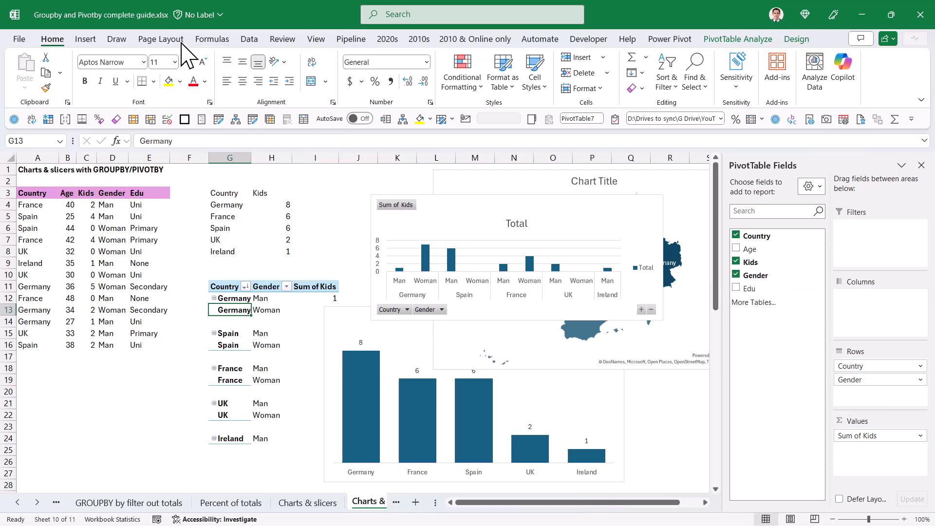
click(84, 39)
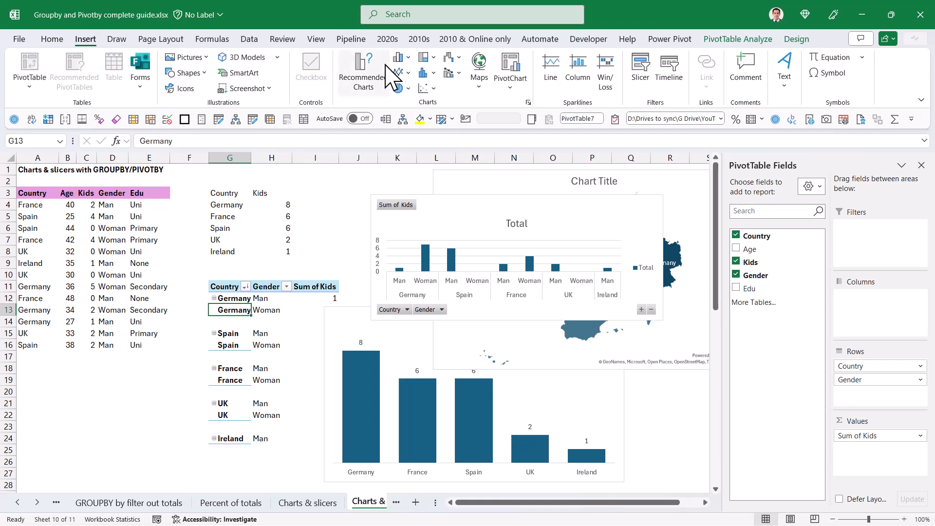
mouse_move(433, 87)
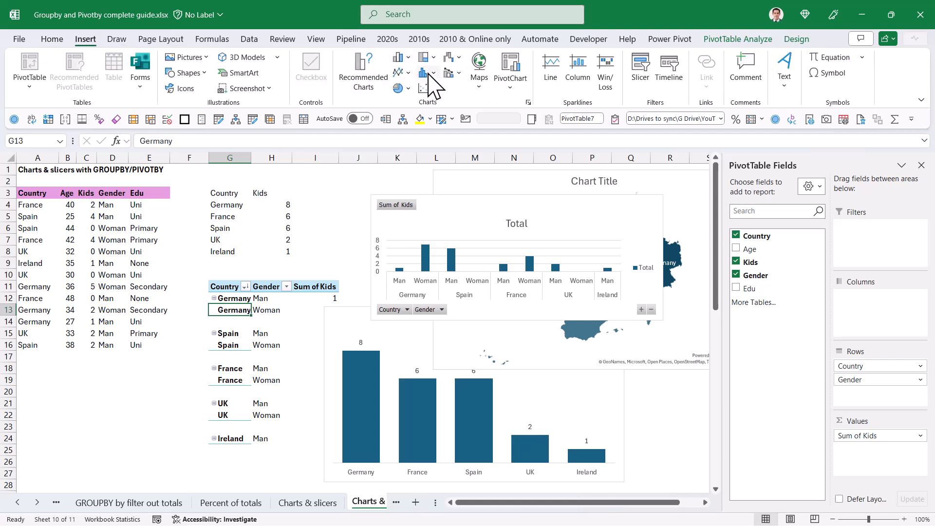
click(424, 58)
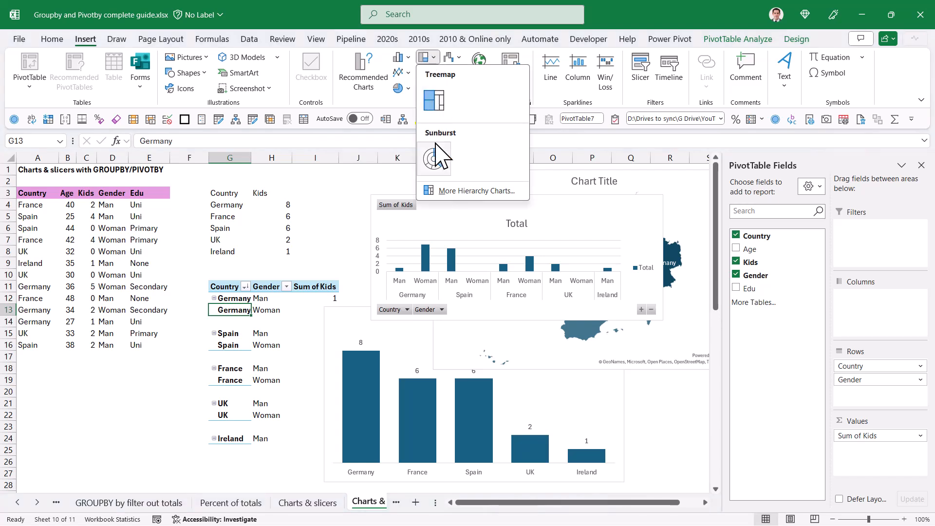
click(435, 155)
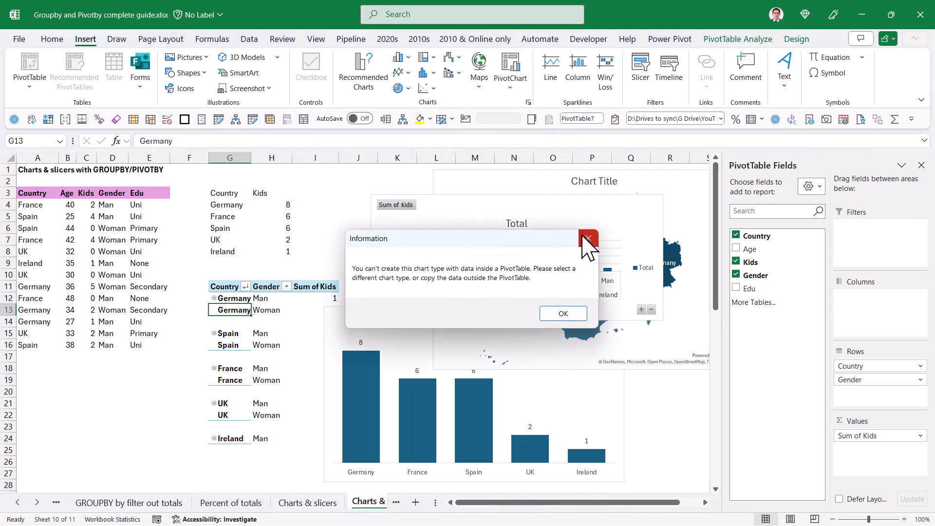
click(588, 238)
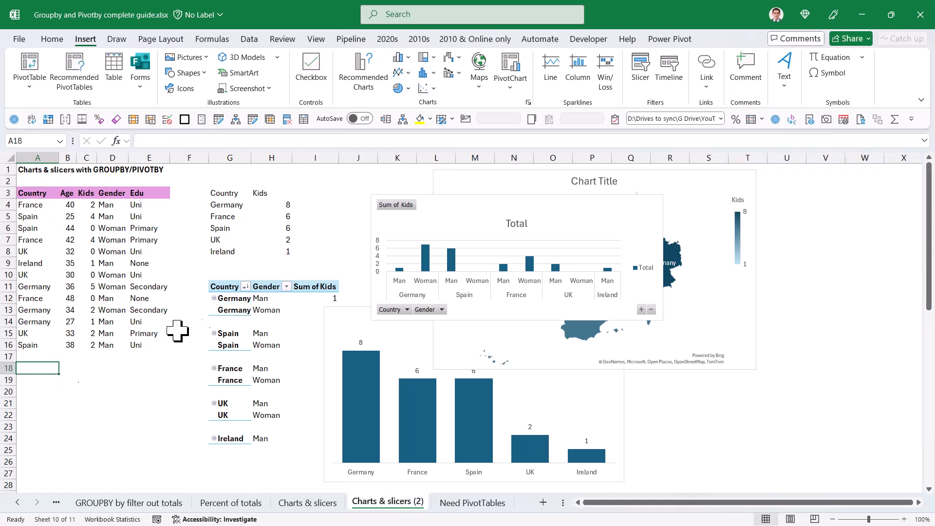
Switch to the Need PivotTables sheet.
click(230, 158)
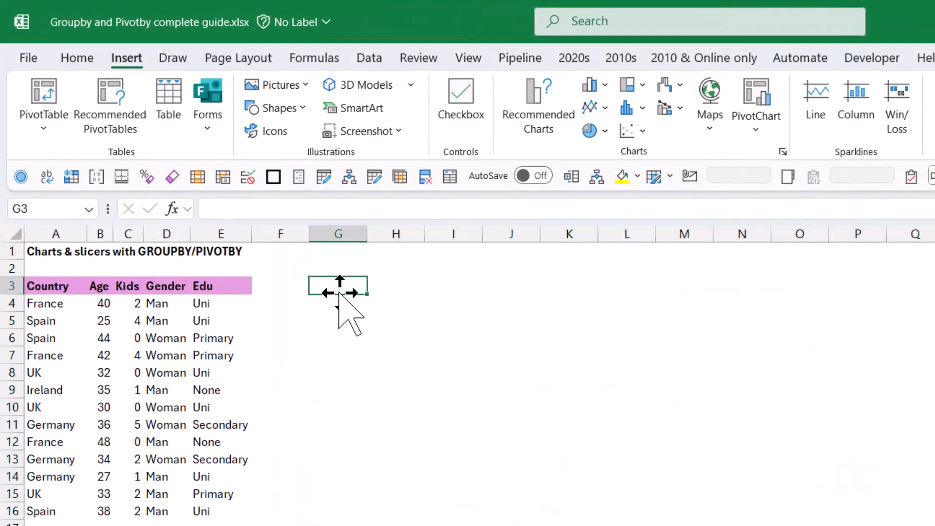
Enter =GROUPBY(D3:E16,C3:C16,SUM,3,0) in G3 to sum kids by Gender and Education.
text(=GROUPBY()
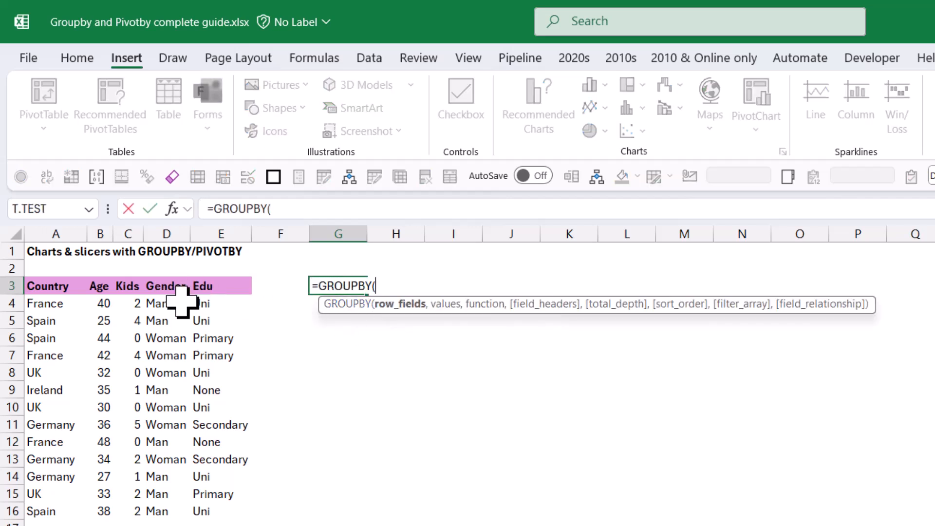
drag(166, 285, 221, 511)
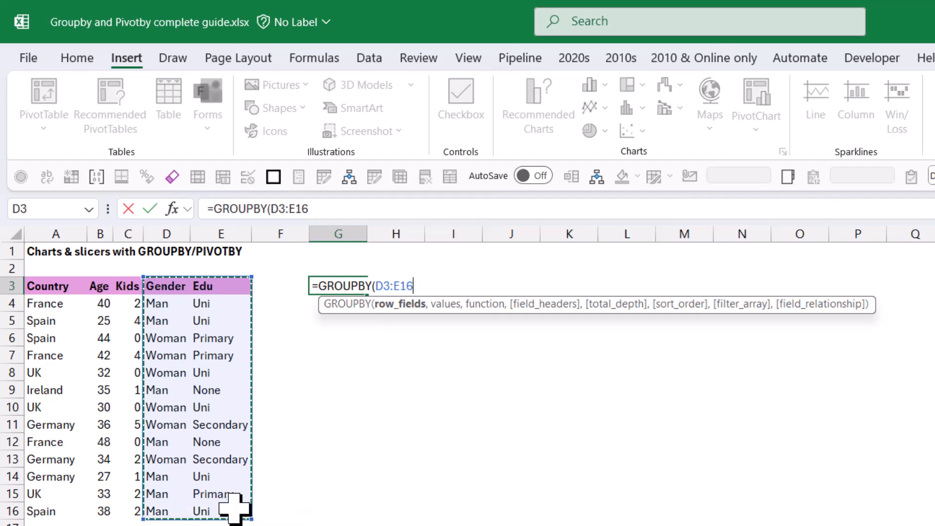
text(,)
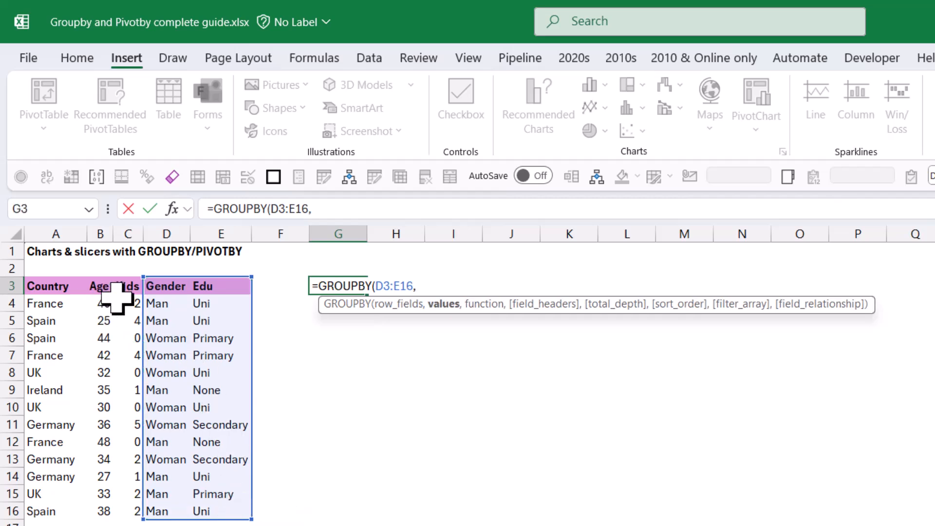
drag(127, 285, 126, 512)
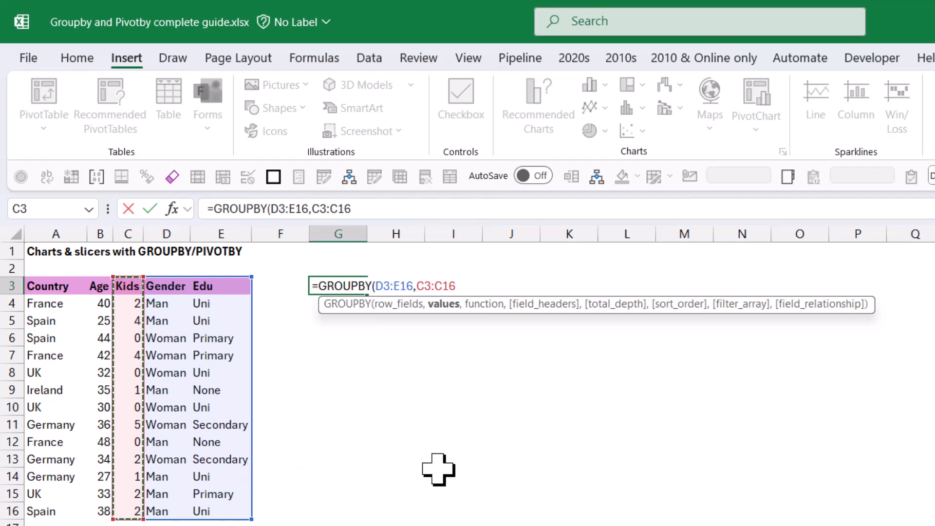
text(,)
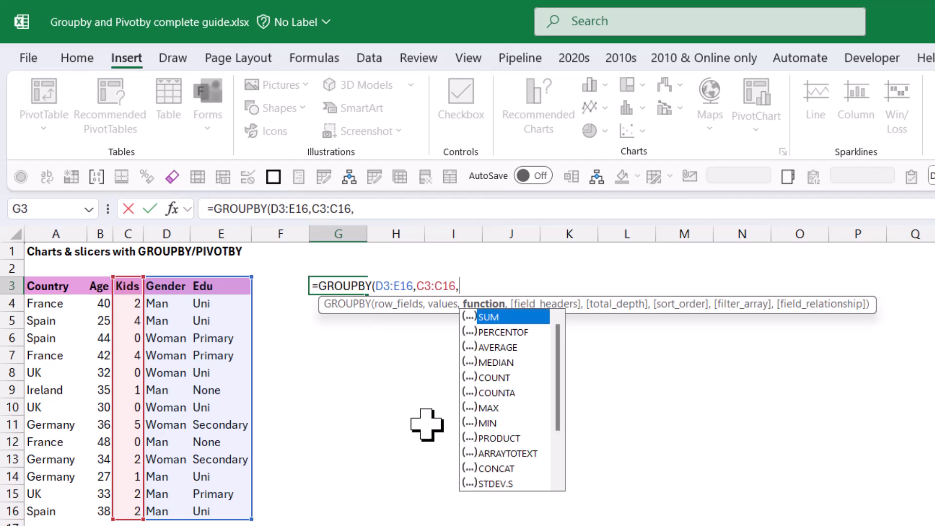
mouse_move(522, 343)
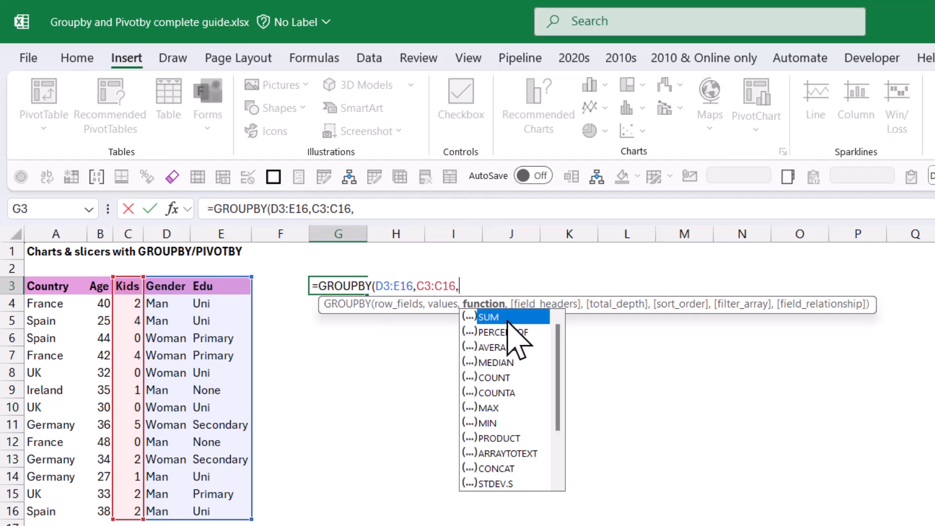
double_click(488, 317)
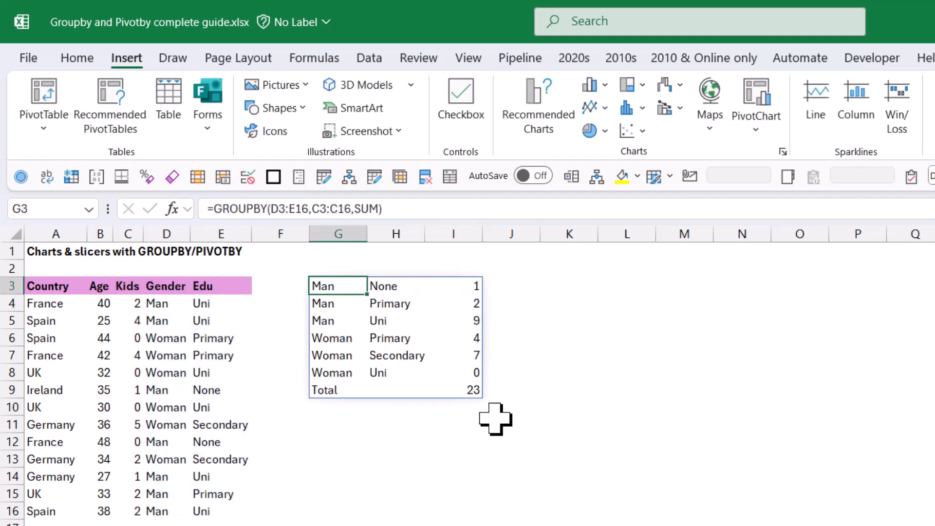
text(,3,0)
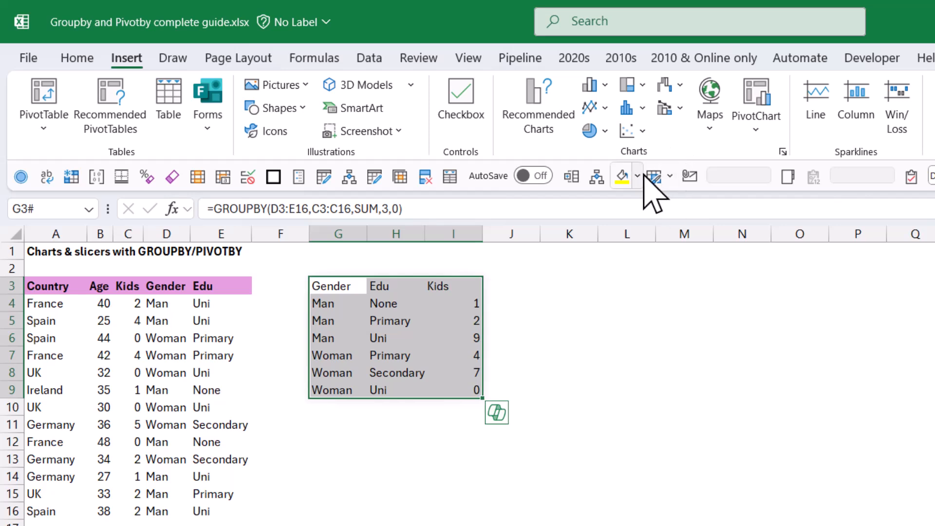
Insert a sunburst chart of the GROUPBY spill and return to the Secondary entry in row 13.
click(631, 84)
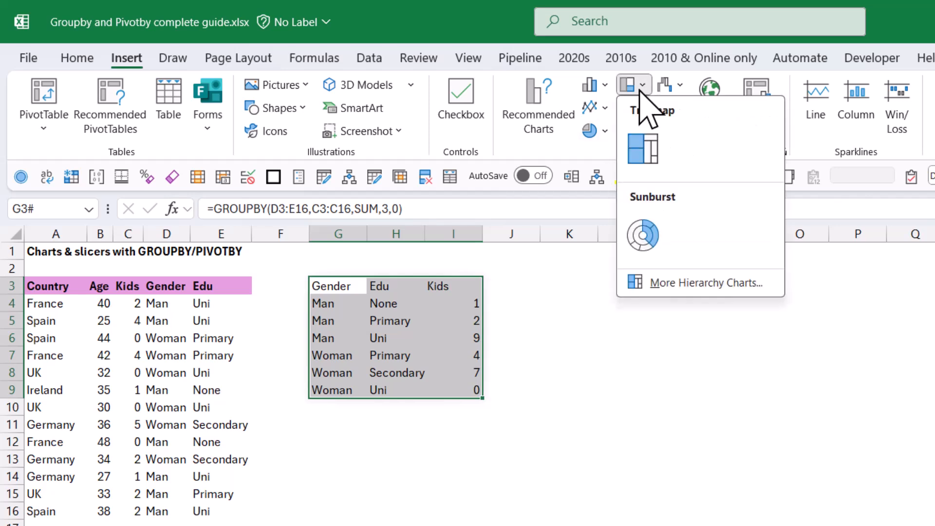
click(642, 235)
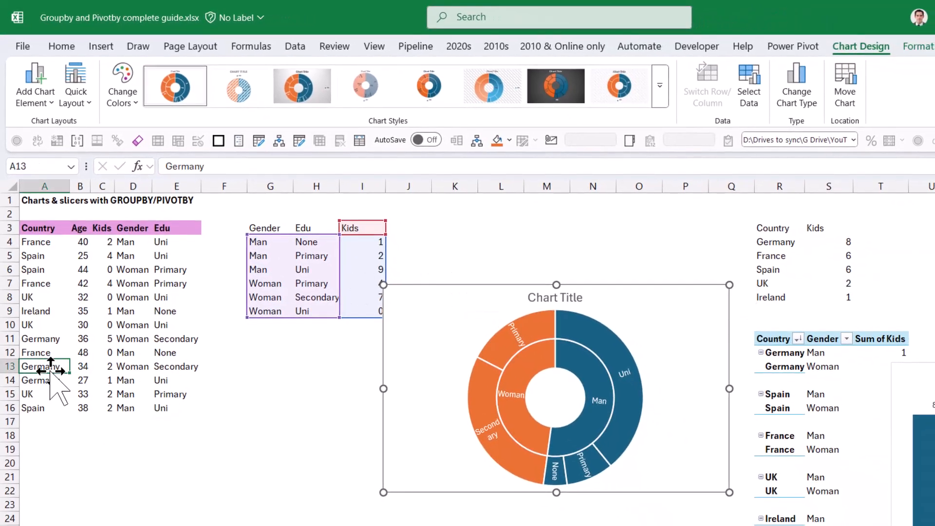
click(79, 367)
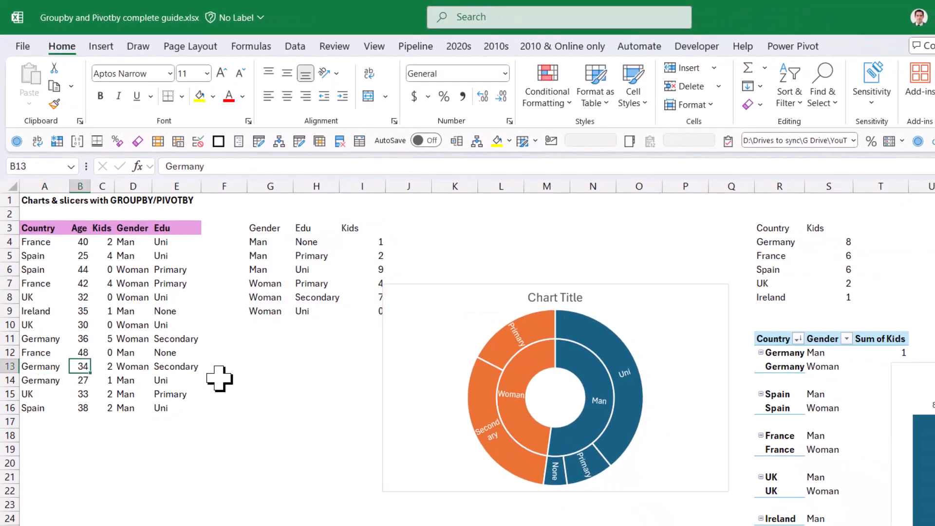
click(176, 368)
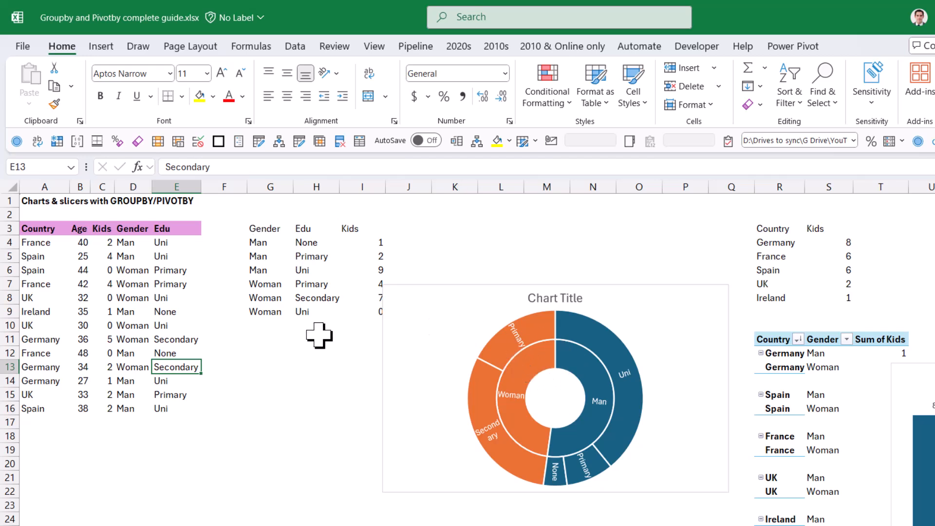
mouse_move(267, 403)
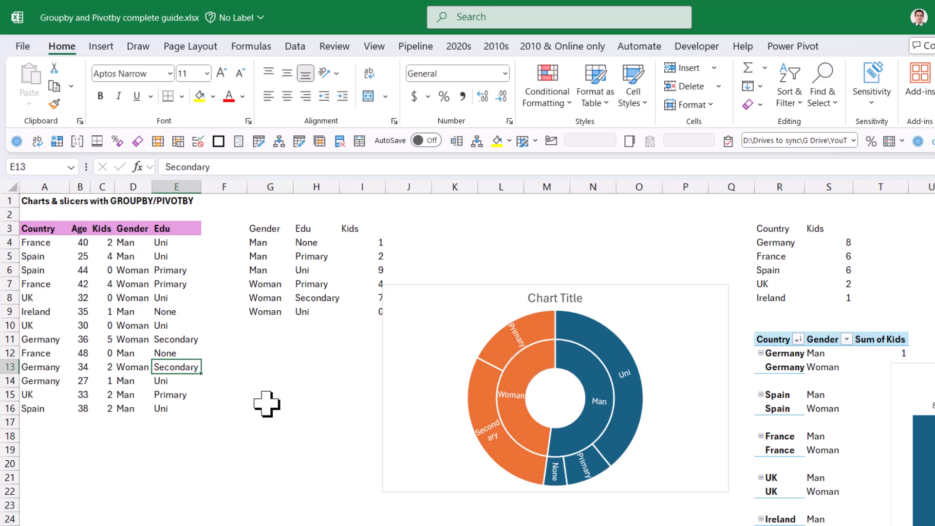
Change E13 to Post grad and D14 to Other so the table and sunburst update.
text(Post grad)
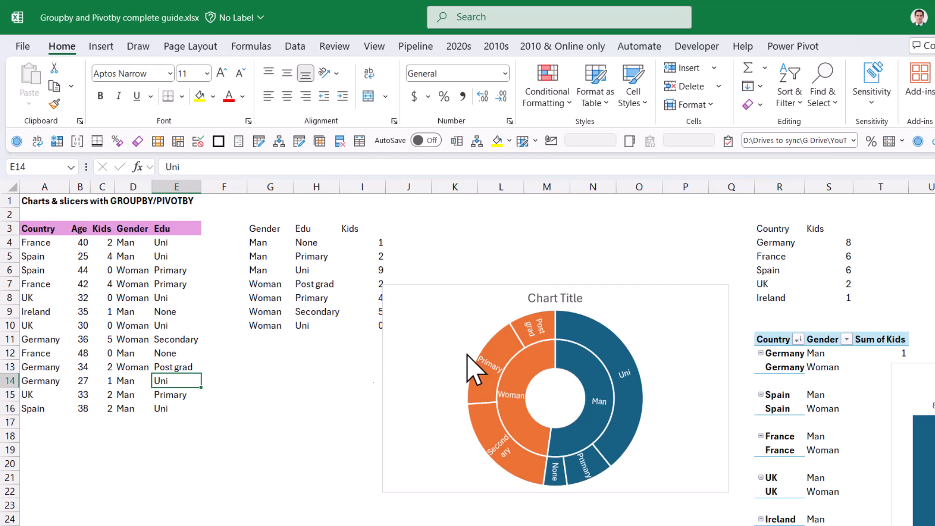
click(134, 381)
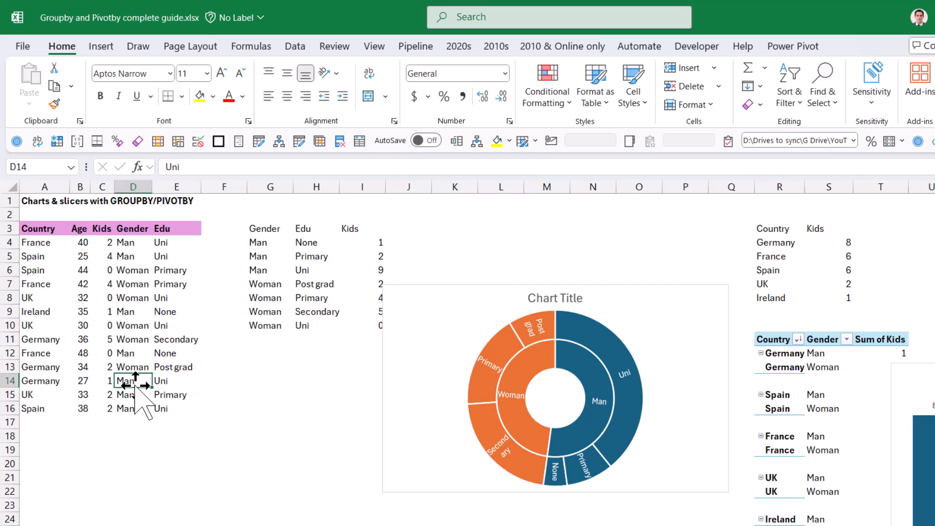
text(Other)
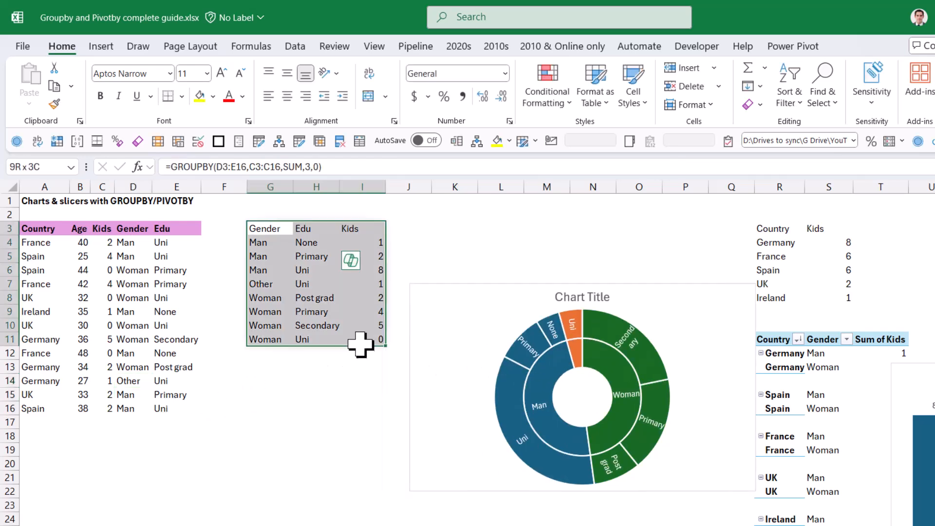
click(101, 45)
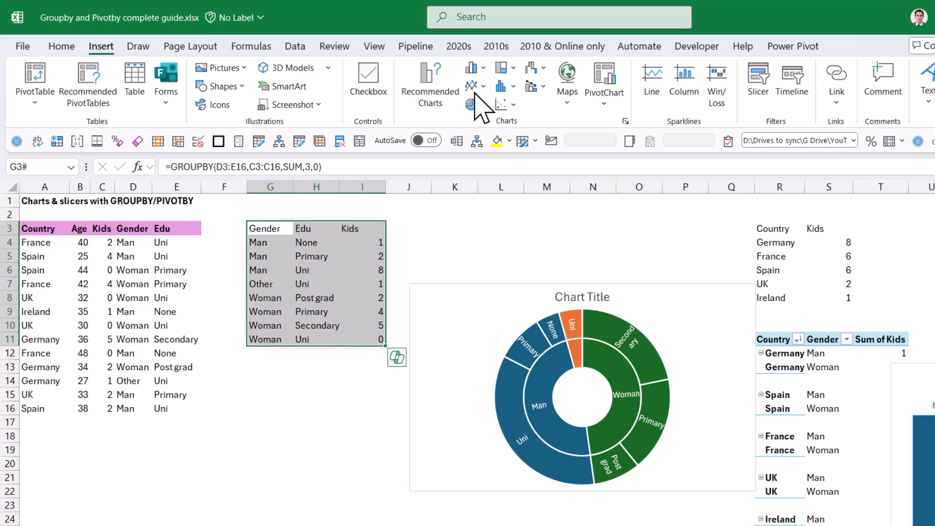
Insert a treemap and a Kids column chart of the grouped table.
click(502, 67)
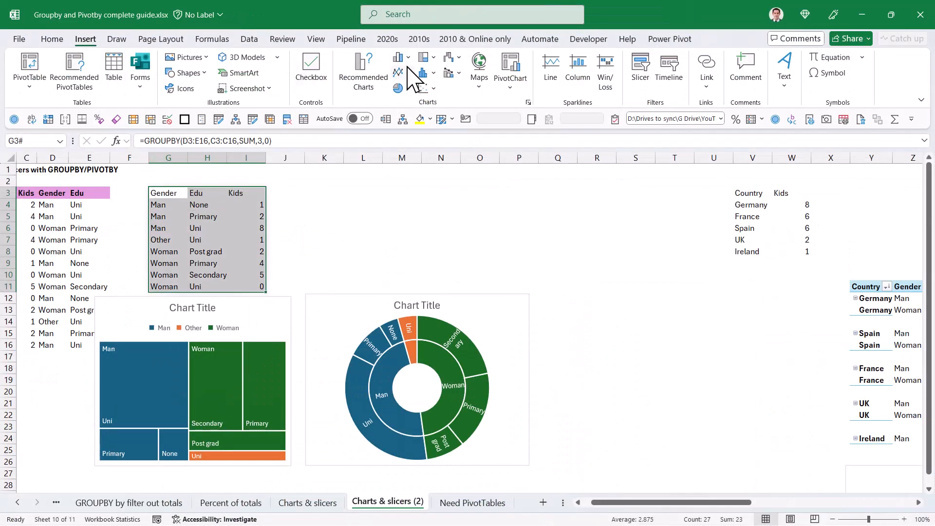
click(399, 58)
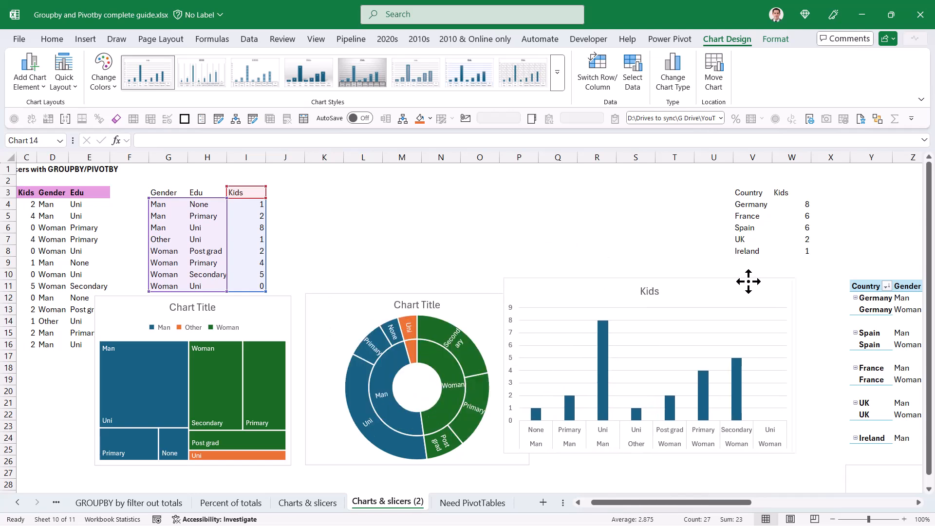
click(649, 292)
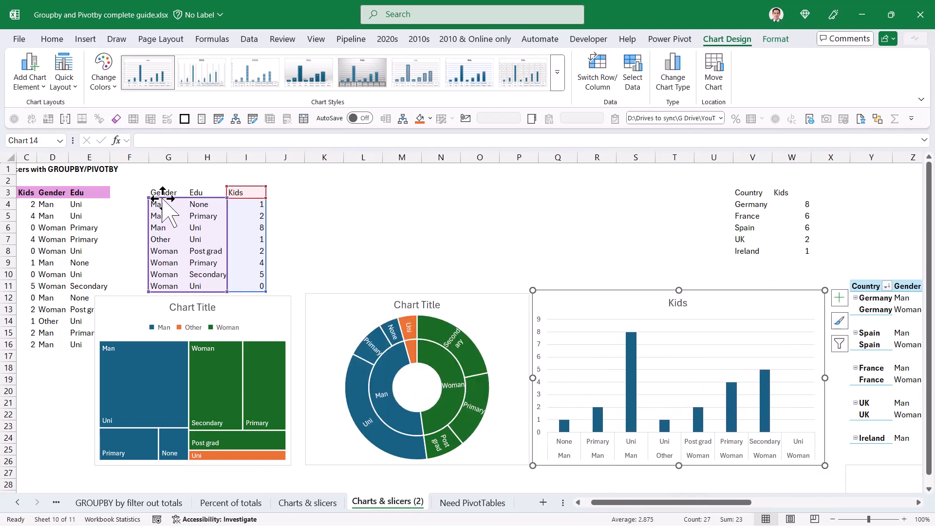
click(168, 192)
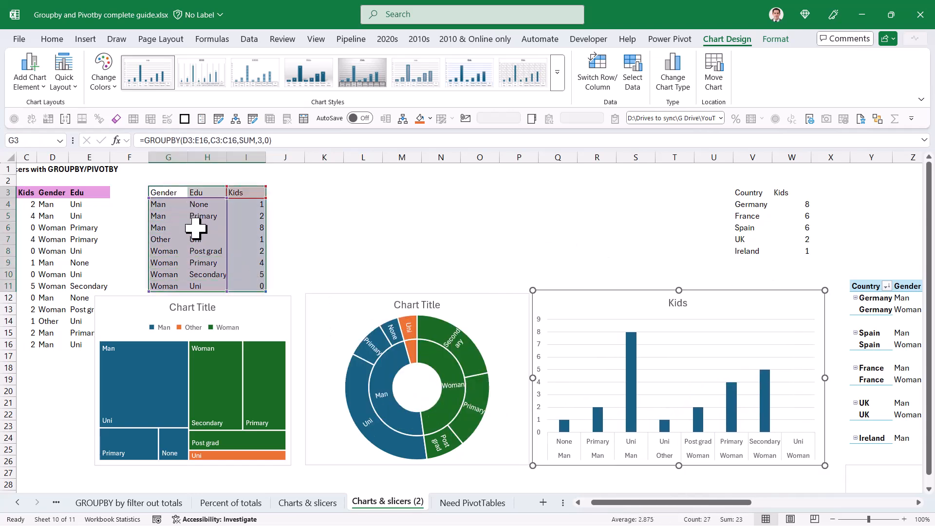
Browse the Statistical and Waterfall chart dropdowns without inserting anything.
click(85, 39)
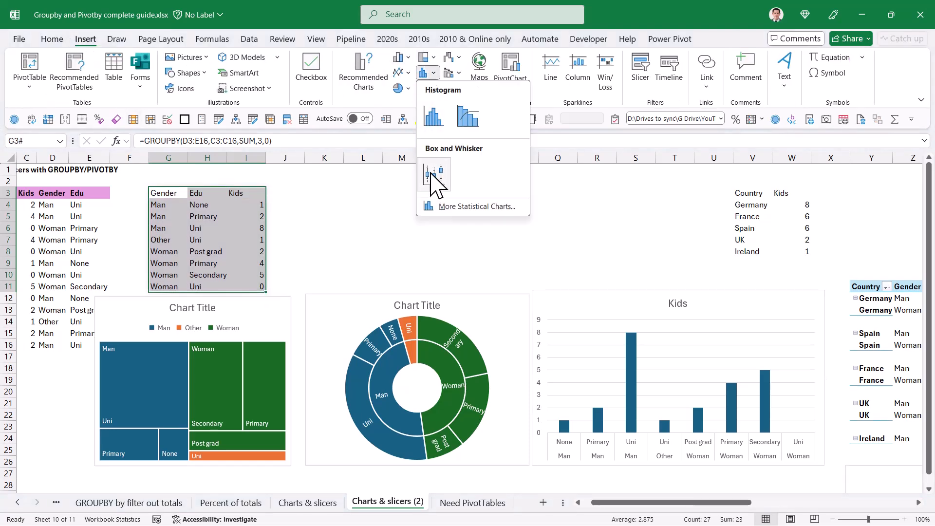
mouse_move(432, 176)
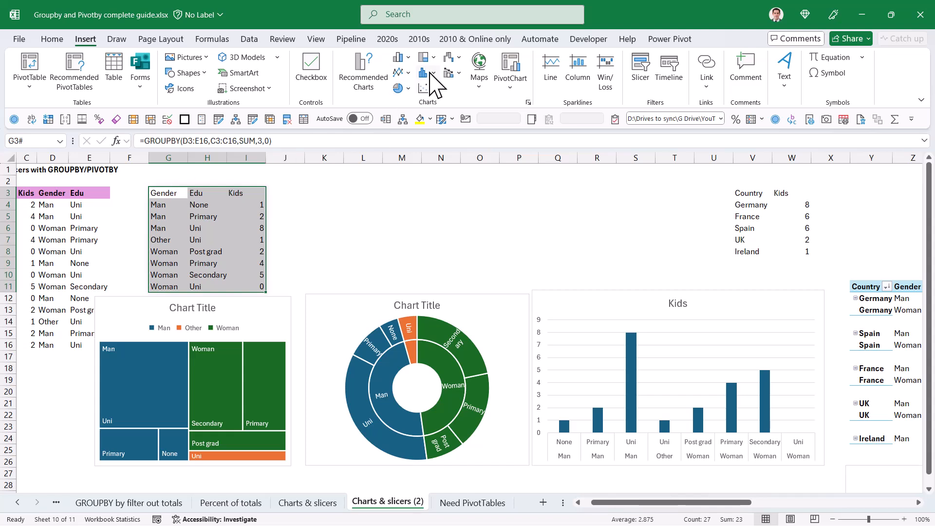
click(425, 73)
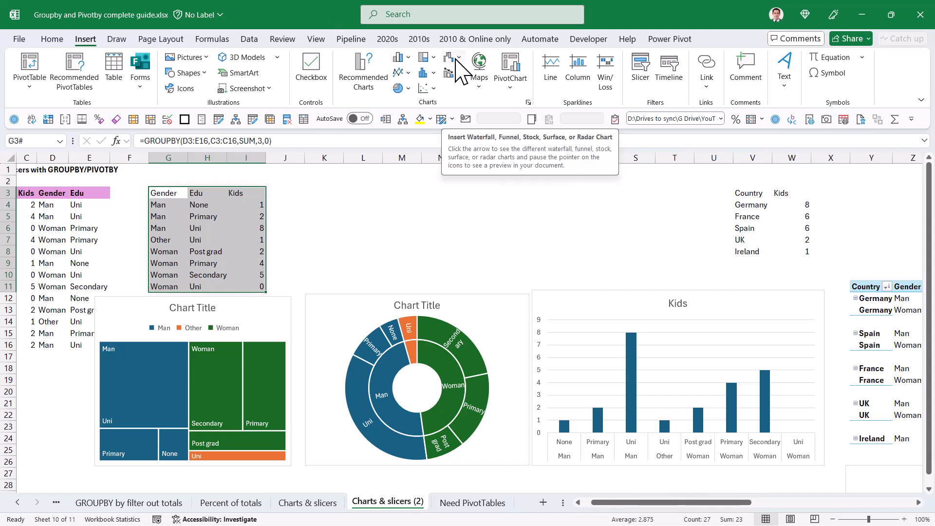
click(449, 57)
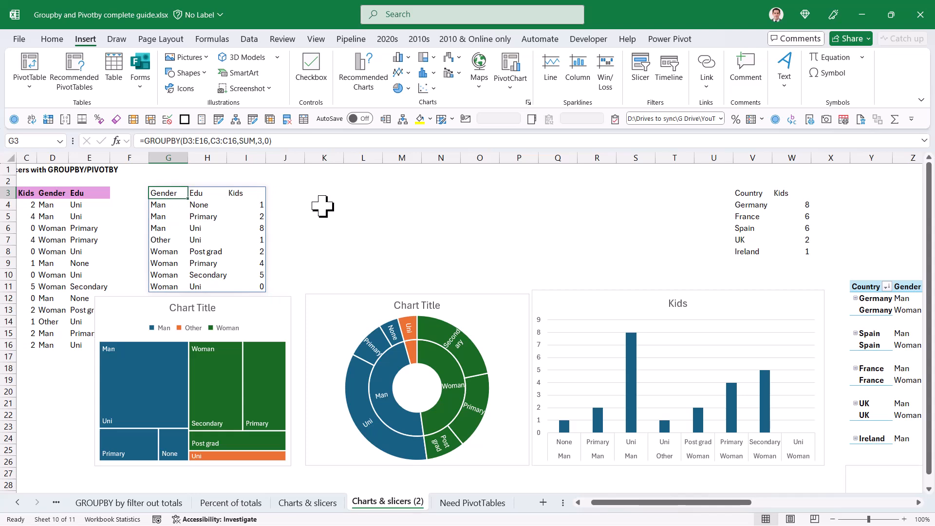
mouse_move(587, 304)
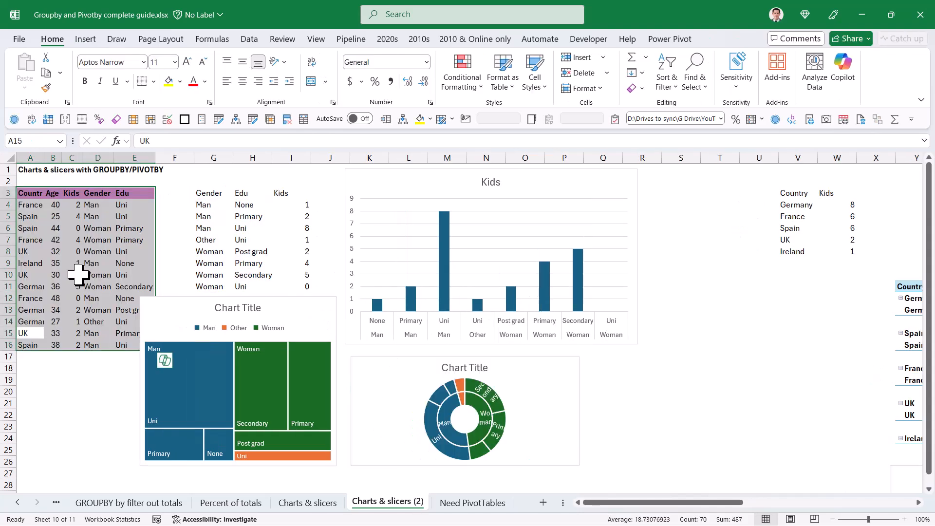
Create a PivotTable from A3:E16 on a new worksheet.
click(85, 39)
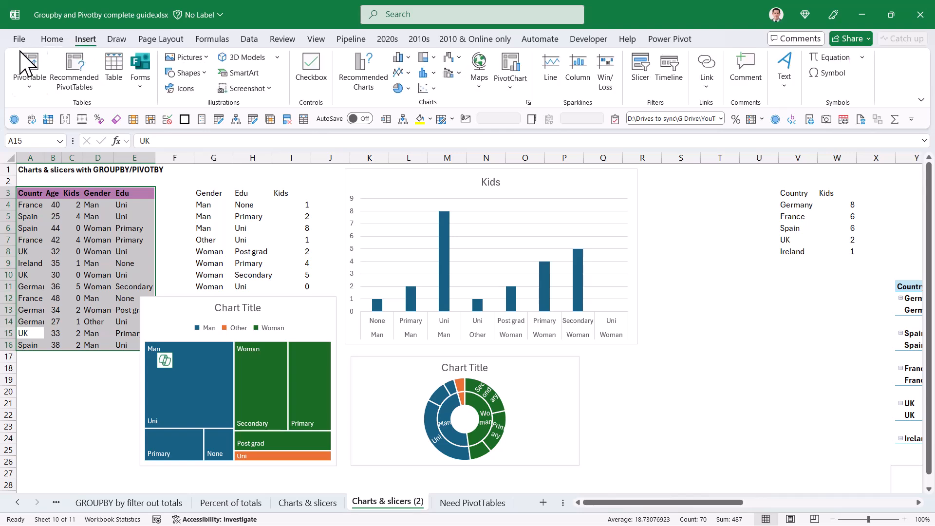
click(28, 68)
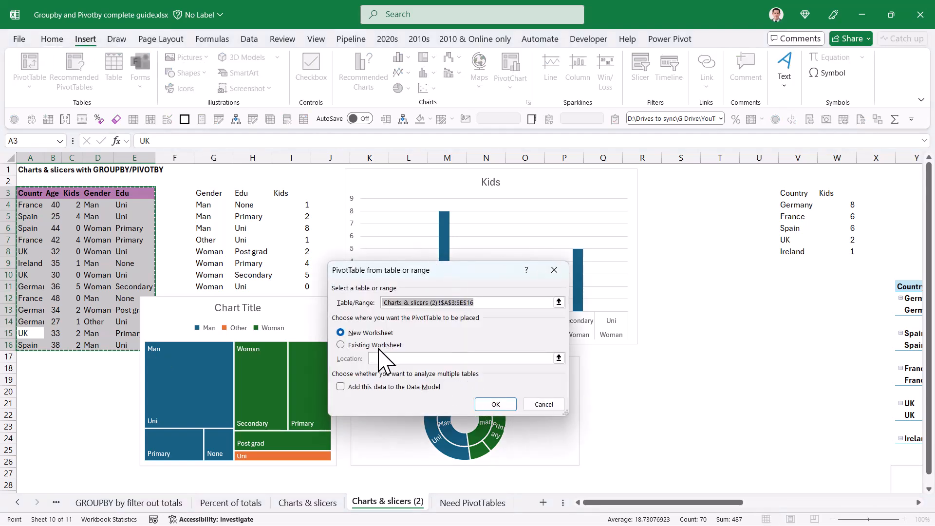
click(495, 403)
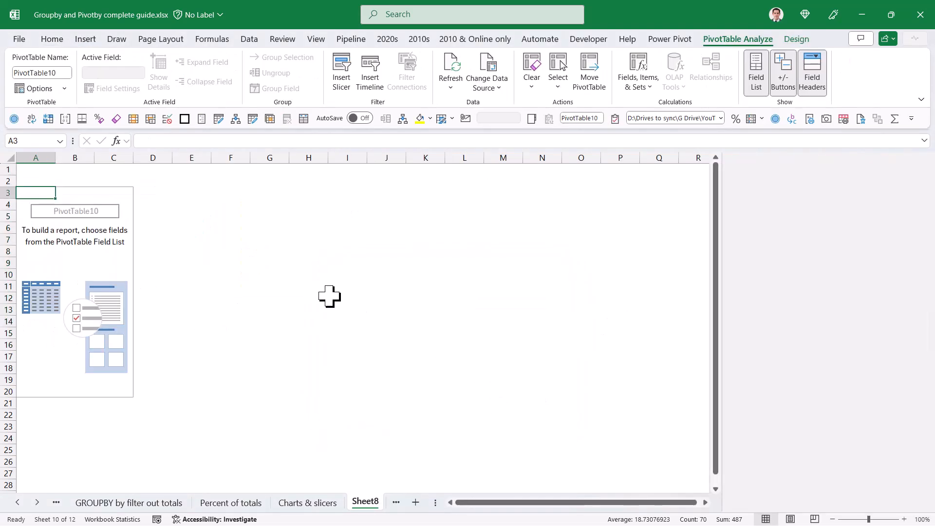
Add Edu as the PivotTable rows and insert an Edu slicer.
click(755, 71)
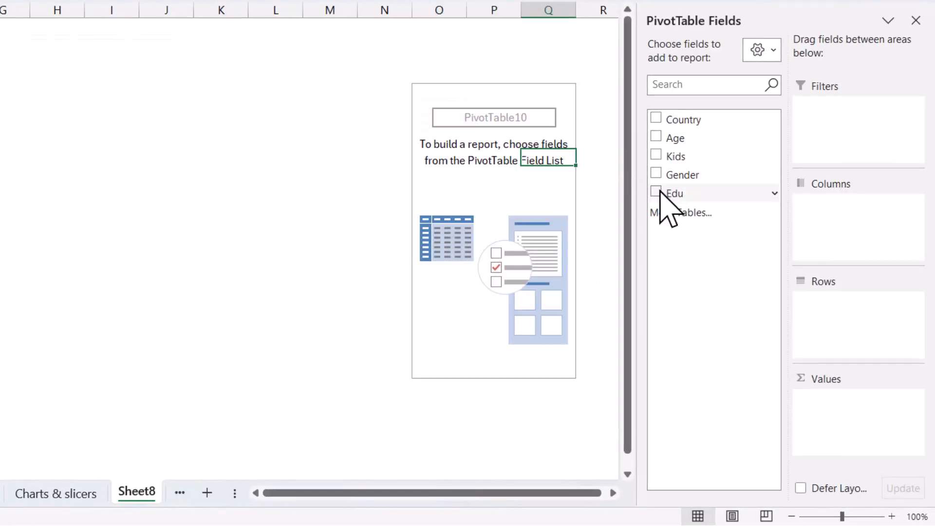
click(656, 193)
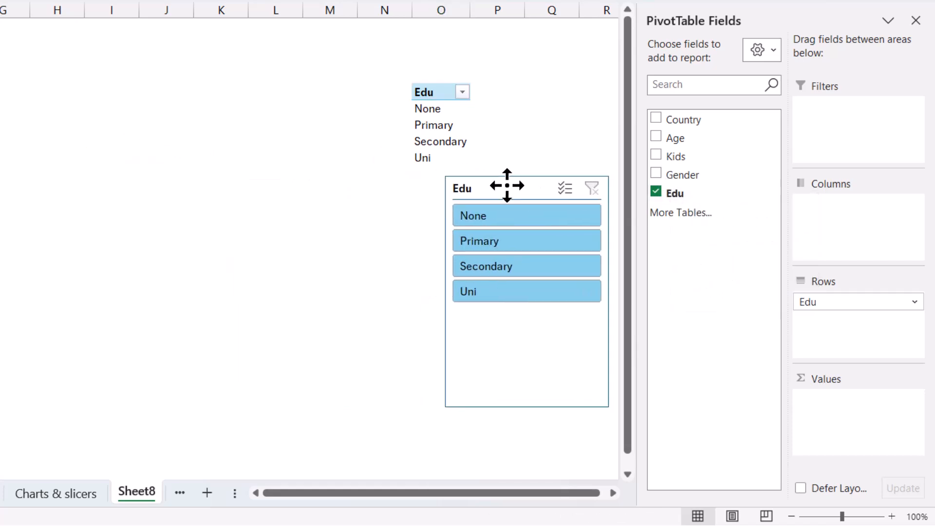
click(527, 241)
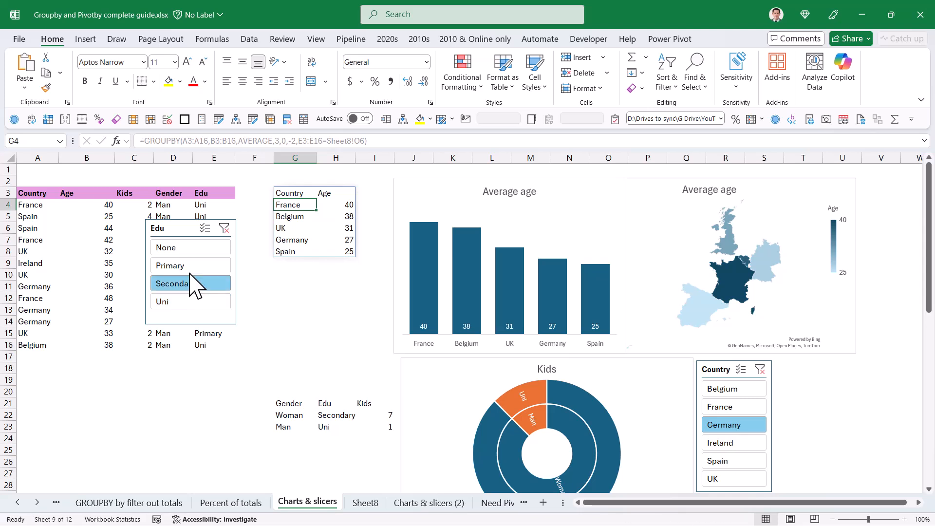
Filter the Edu slicer to Primary, then None, then Uni.
click(190, 247)
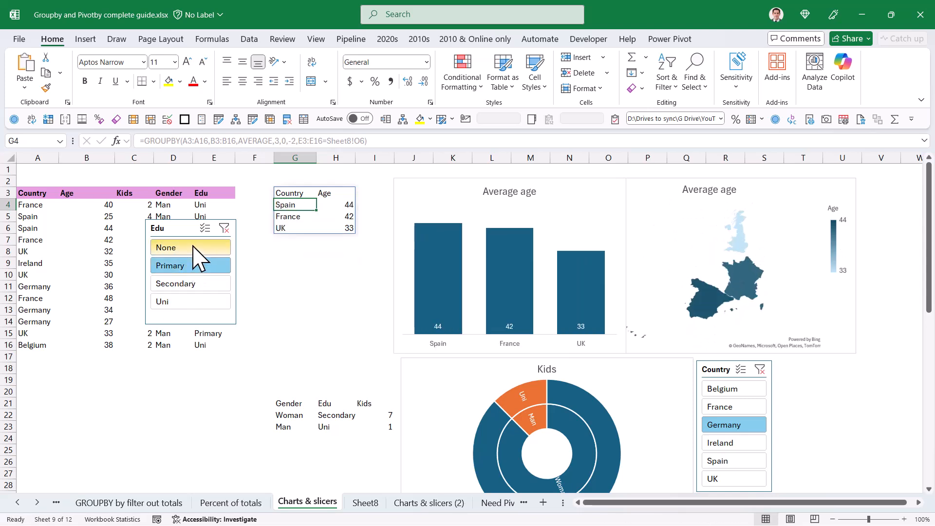
click(171, 265)
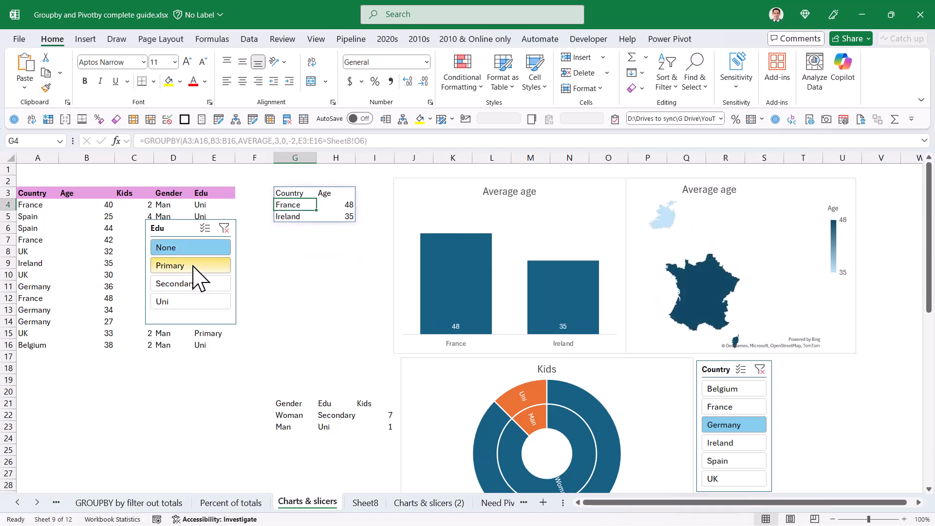
click(190, 283)
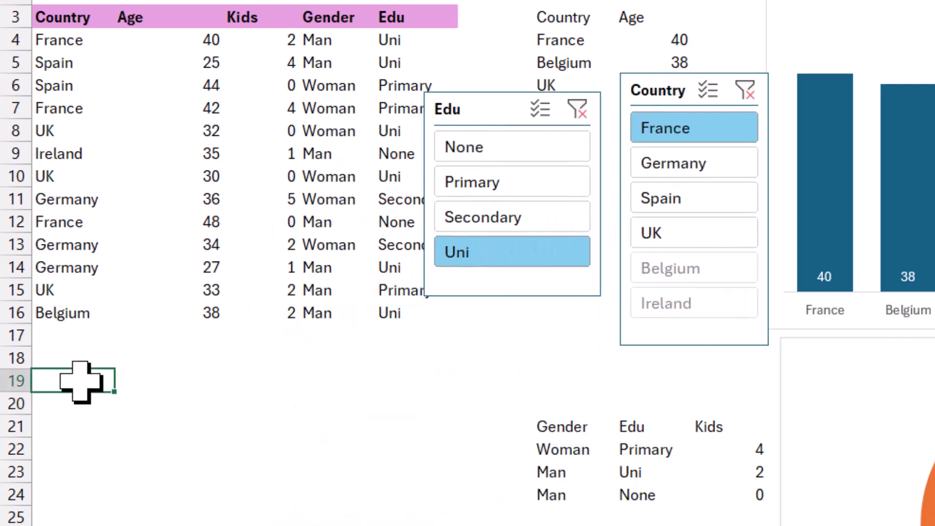
Enter a PIVOTBY in A19 averaging Age by Country rows and Gender columns.
text(=pivot)
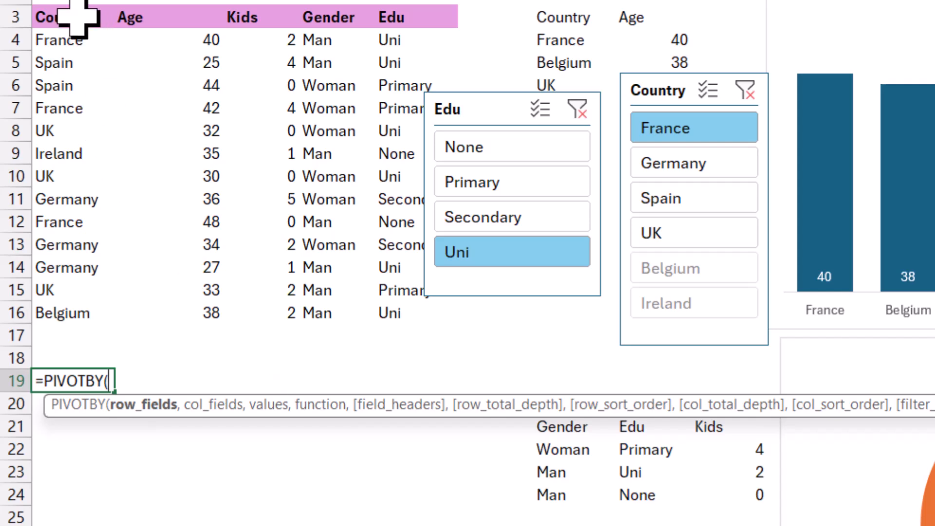
drag(60, 16, 60, 313)
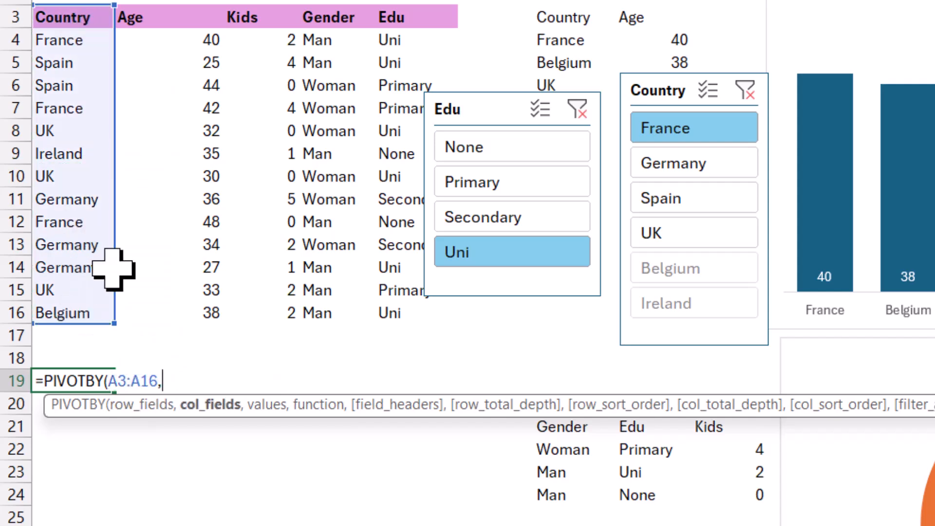
drag(328, 16, 328, 312)
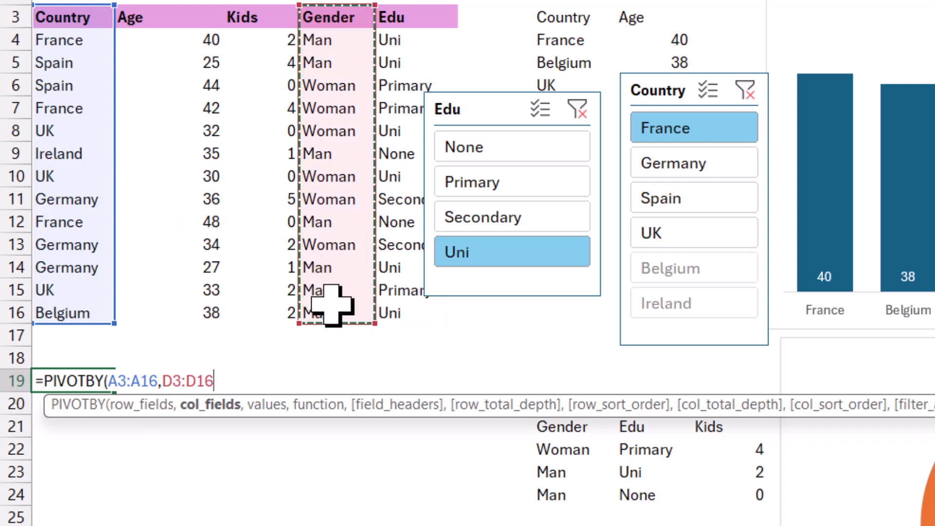
click(131, 17)
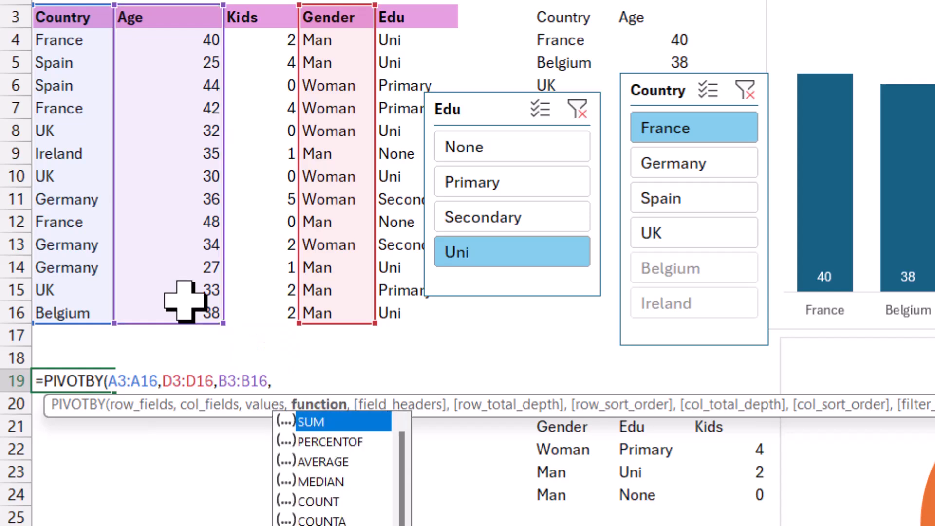
click(318, 461)
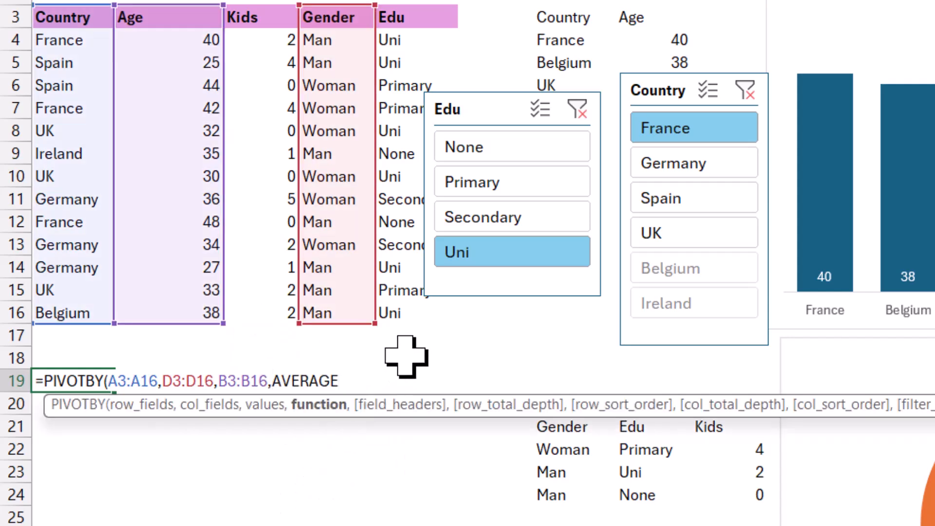
text())
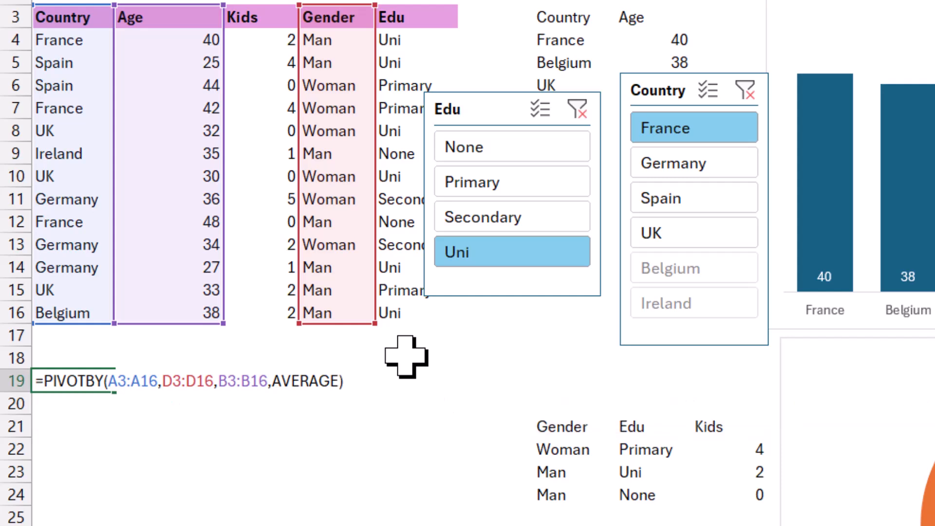
key(Enter)
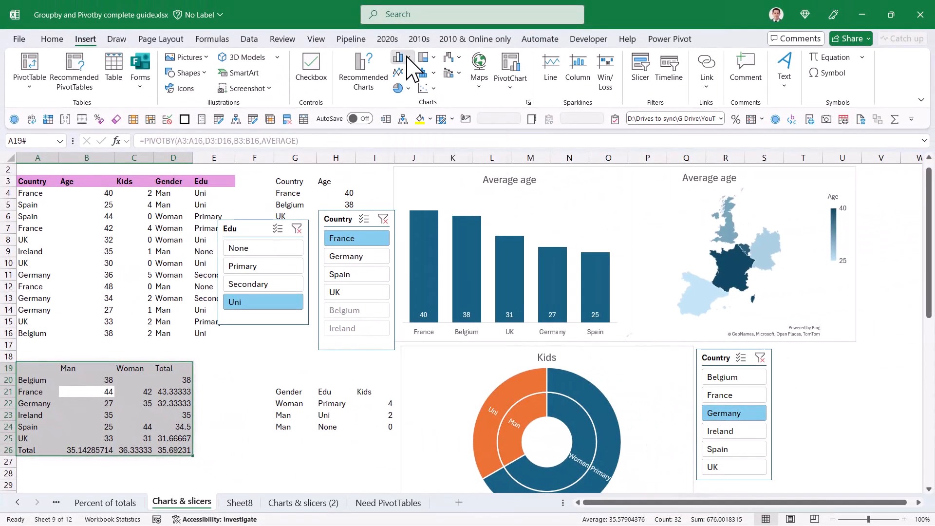
Insert a 2-D clustered column chart of the PIVOTBY averages and reopen the formula.
click(399, 56)
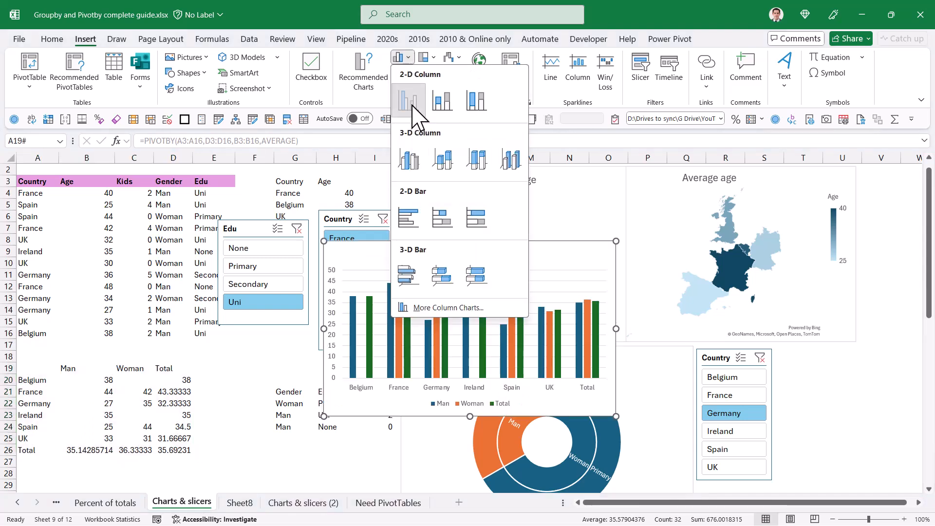
click(409, 100)
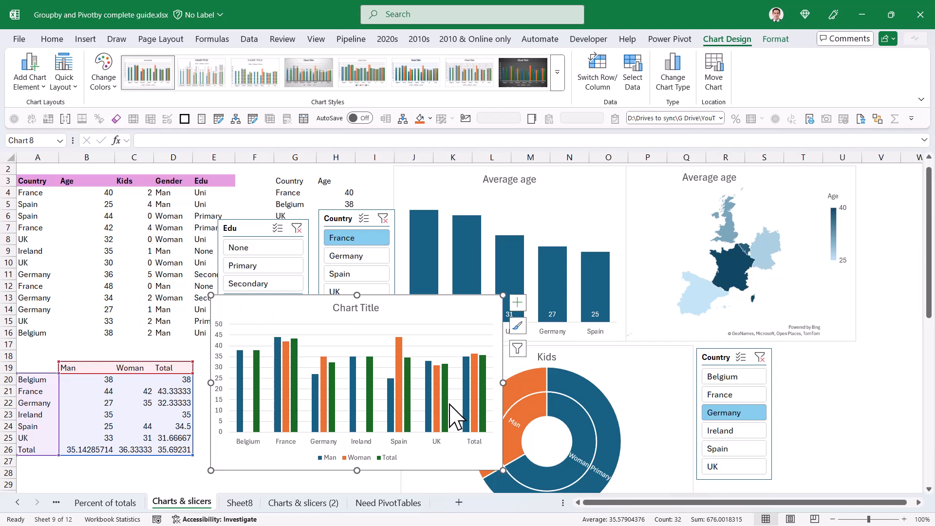
mouse_move(472, 385)
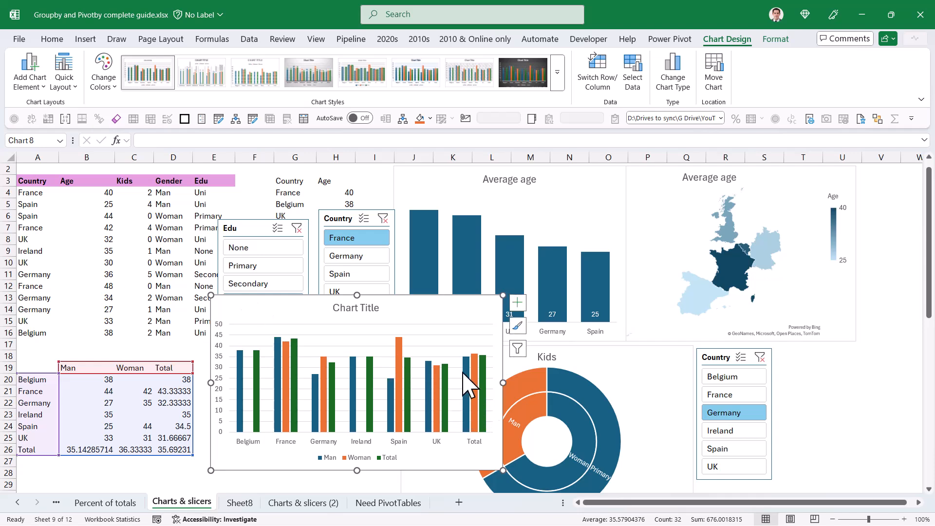
mouse_move(256, 396)
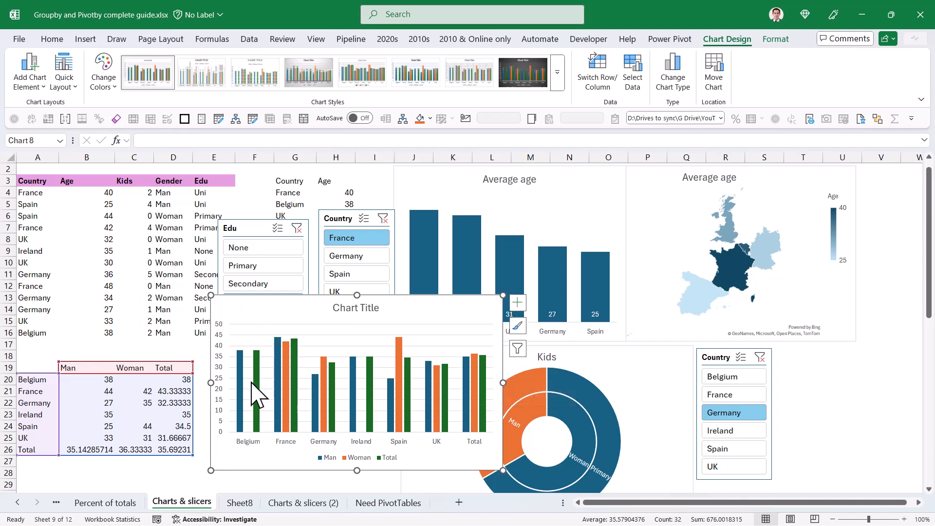
click(37, 368)
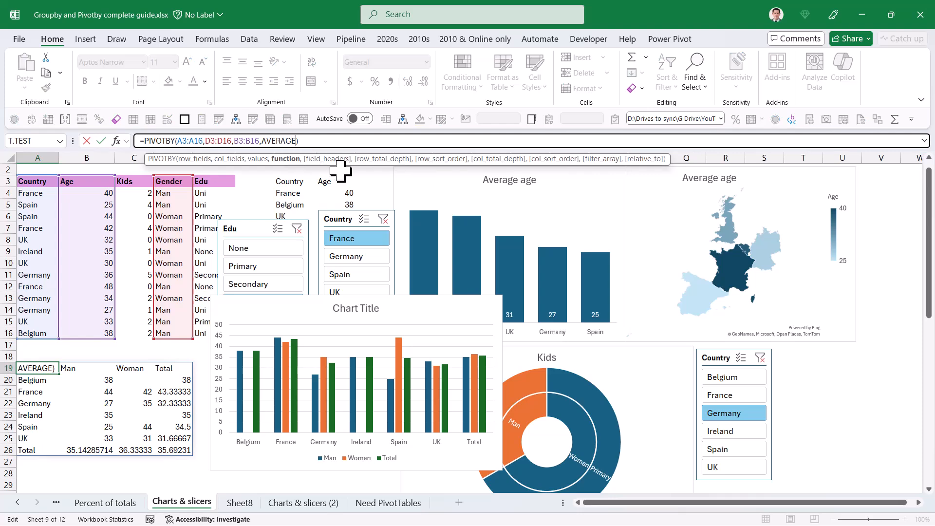
Set the PIVOTBY row_total_depth to 0 - No totals, removing the grand total row.
text(,)
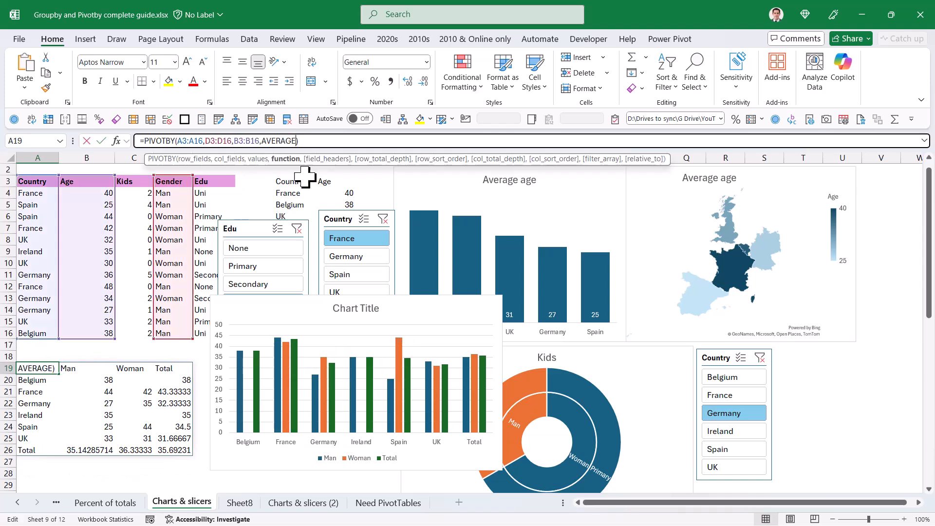
text(,,)
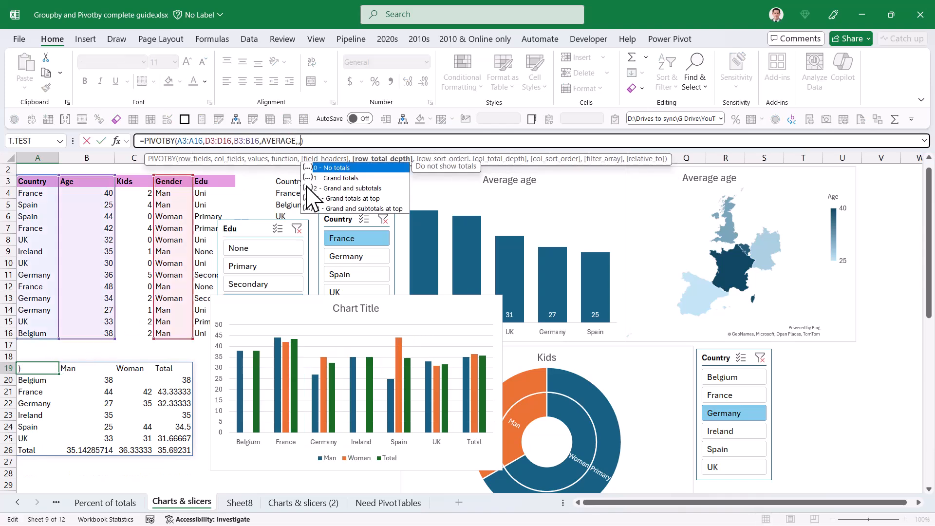
click(337, 167)
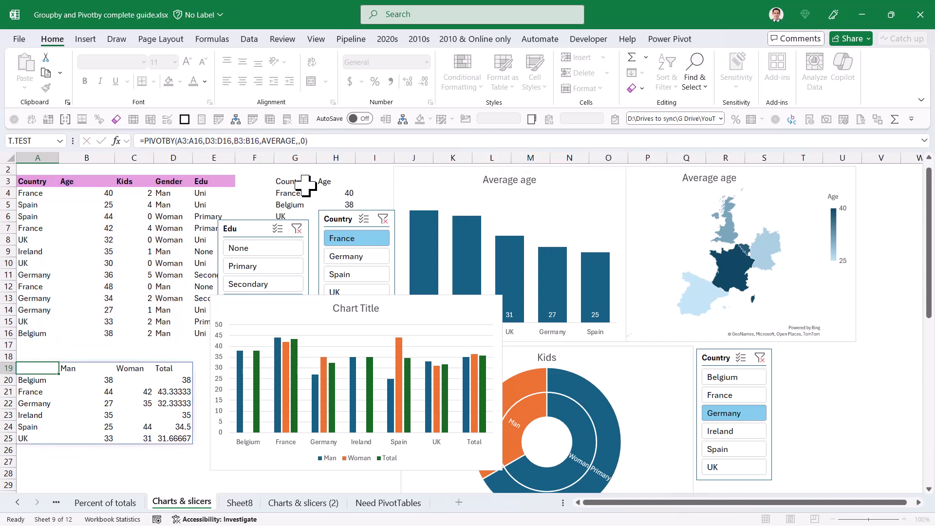
click(37, 380)
text(,,,,)
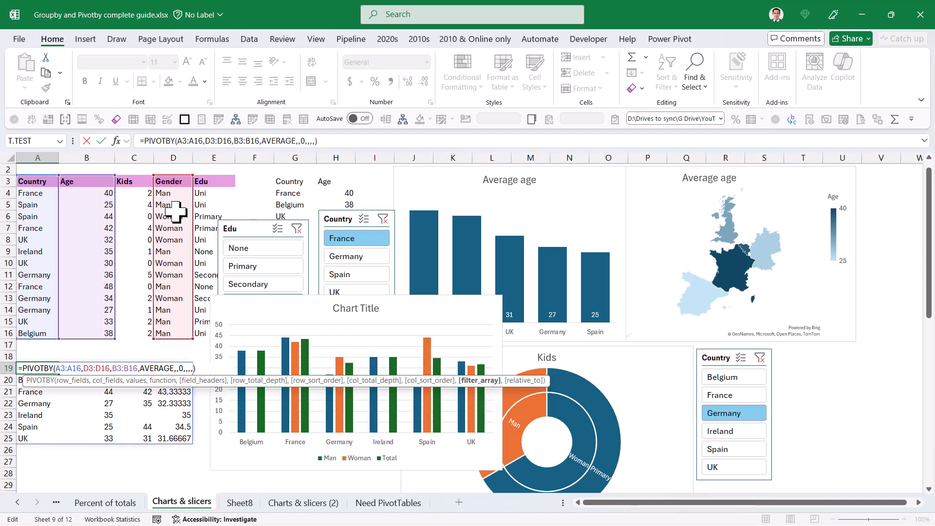
Point the PIVOTBY filter_array at Edu column E3:E16 equal to Sheet8 cell O6 (Uni).
drag(213, 182, 213, 334)
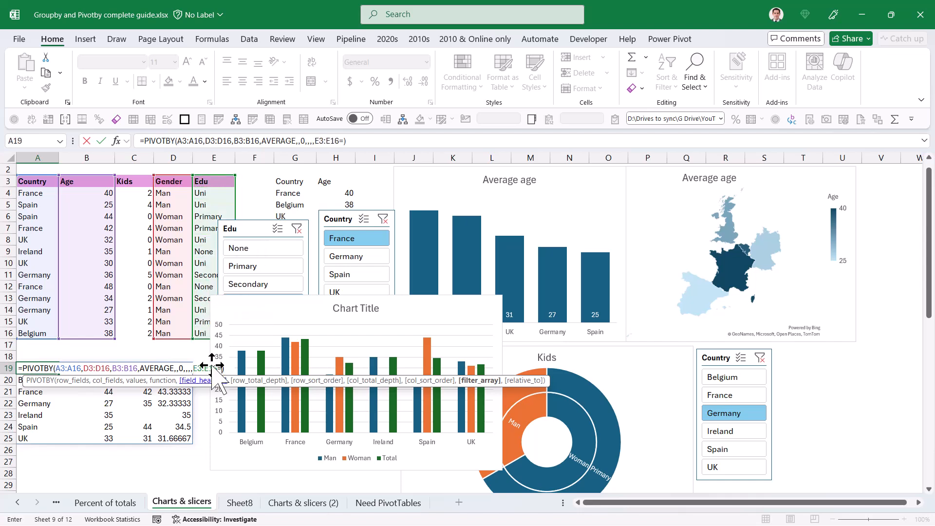
click(240, 503)
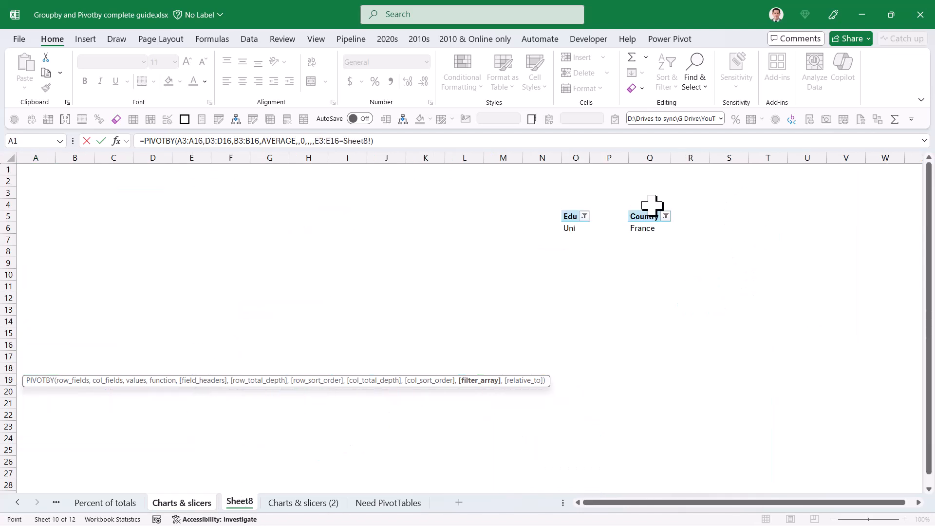
click(575, 228)
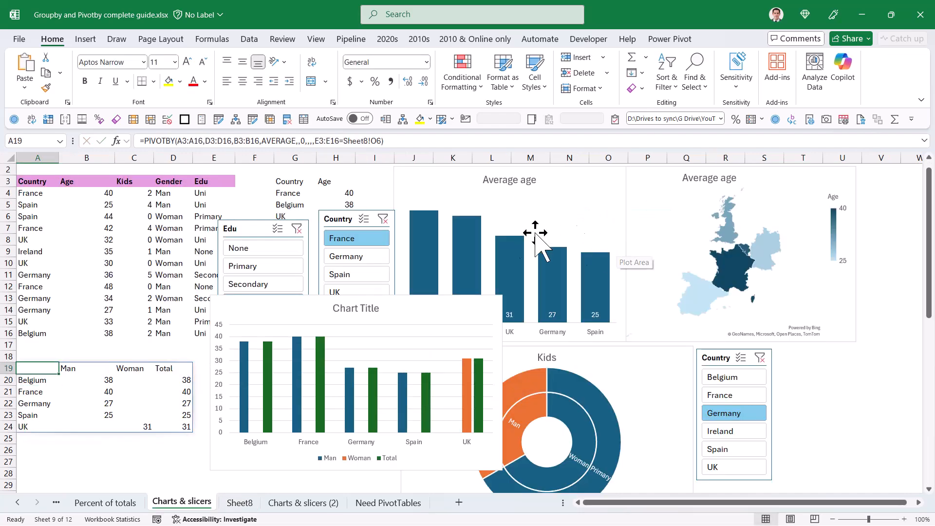
Switch the Edu slicer from None to Primary, leaving France, Spain and UK in the chart.
click(262, 265)
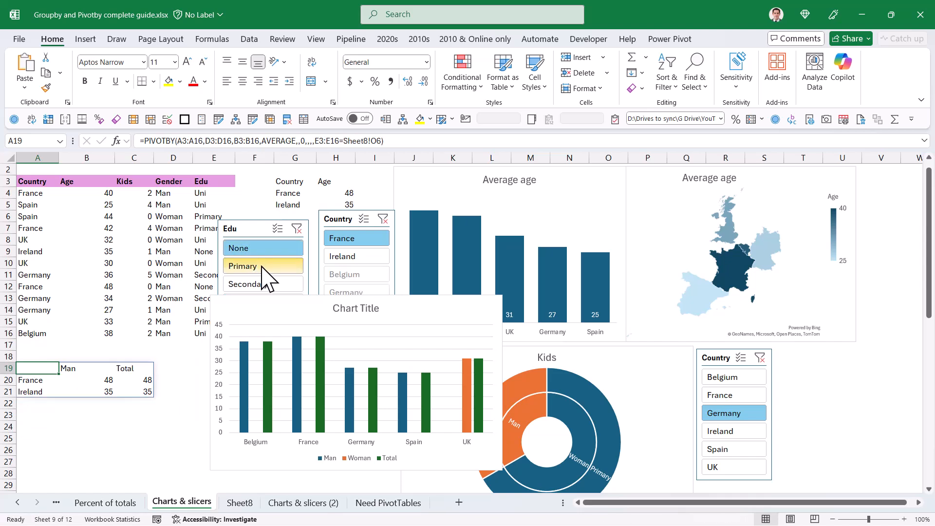
click(263, 284)
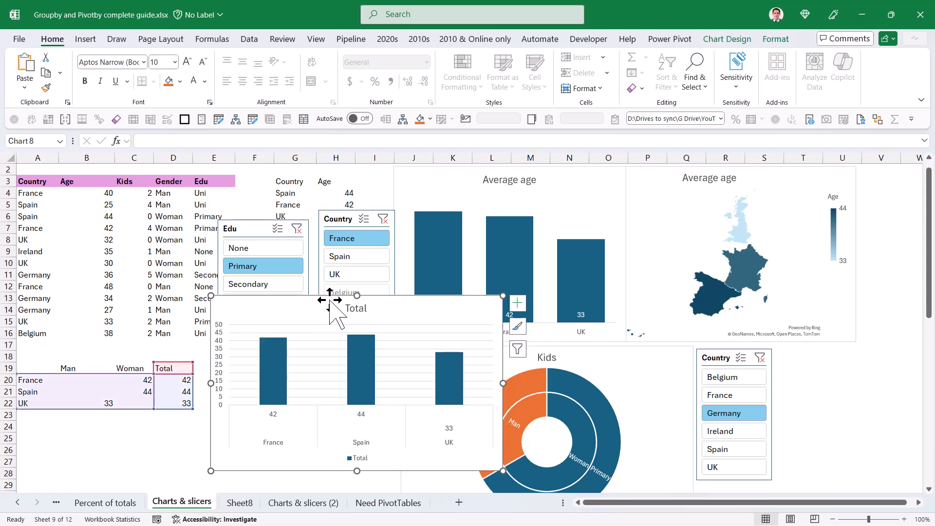
click(214, 228)
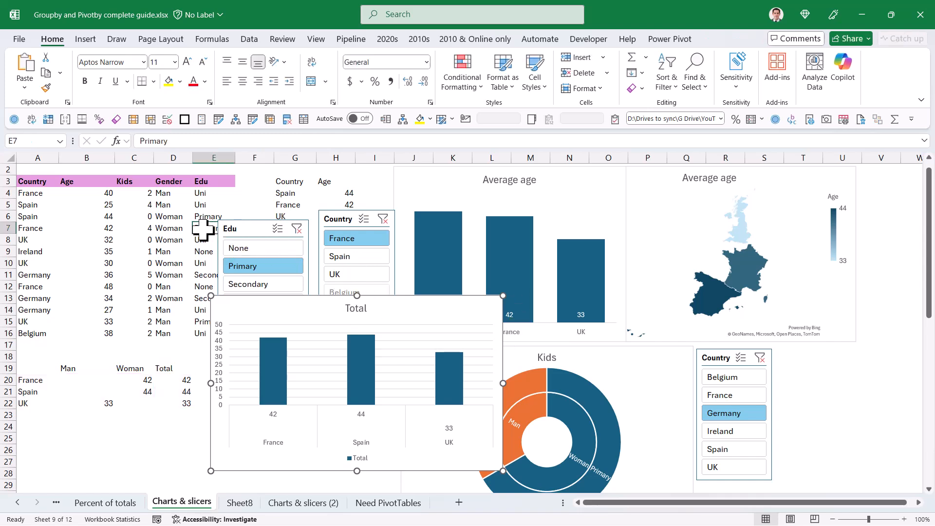